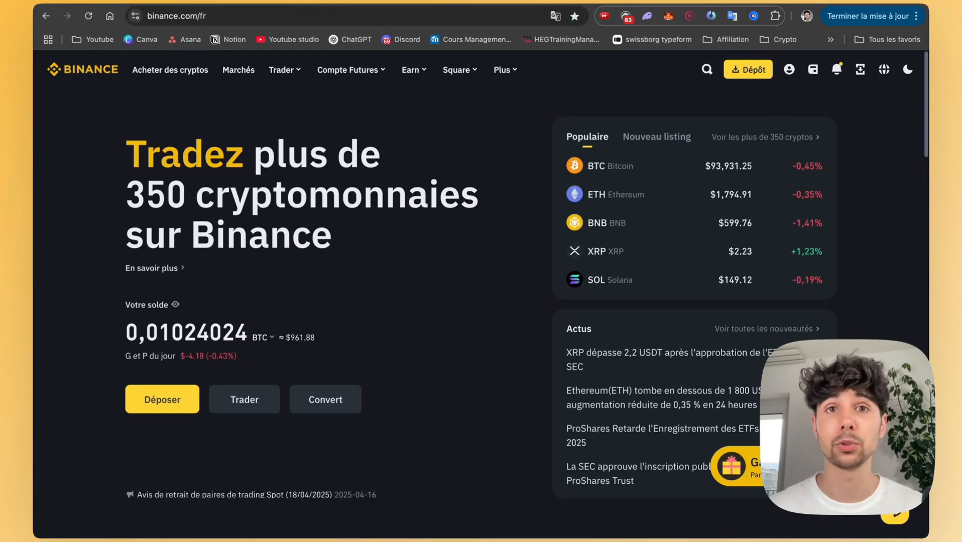
{"action": "mouse_move", "coordinate": [480, 178]}
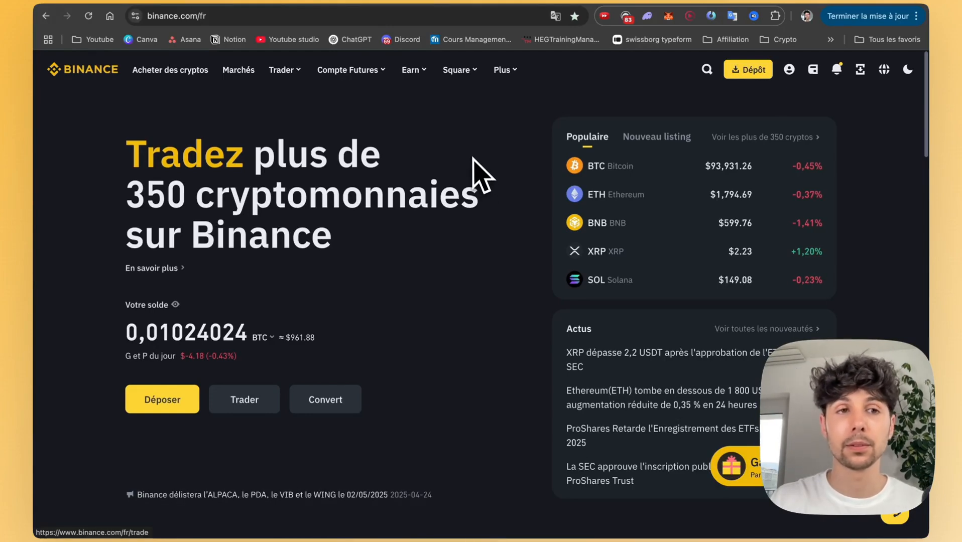
{"action": "mouse_move", "coordinate": [410, 224]}
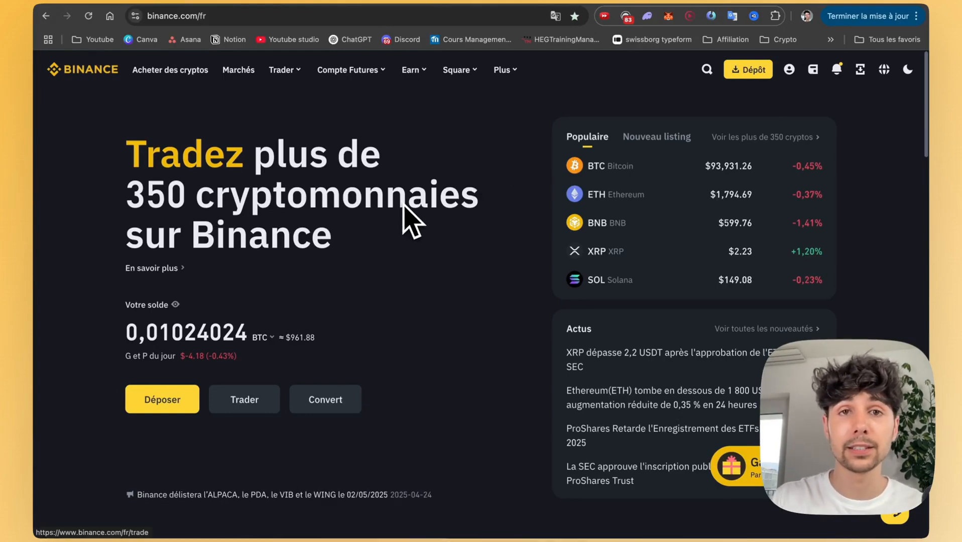
{"action": "mouse_move", "coordinate": [522, 209]}
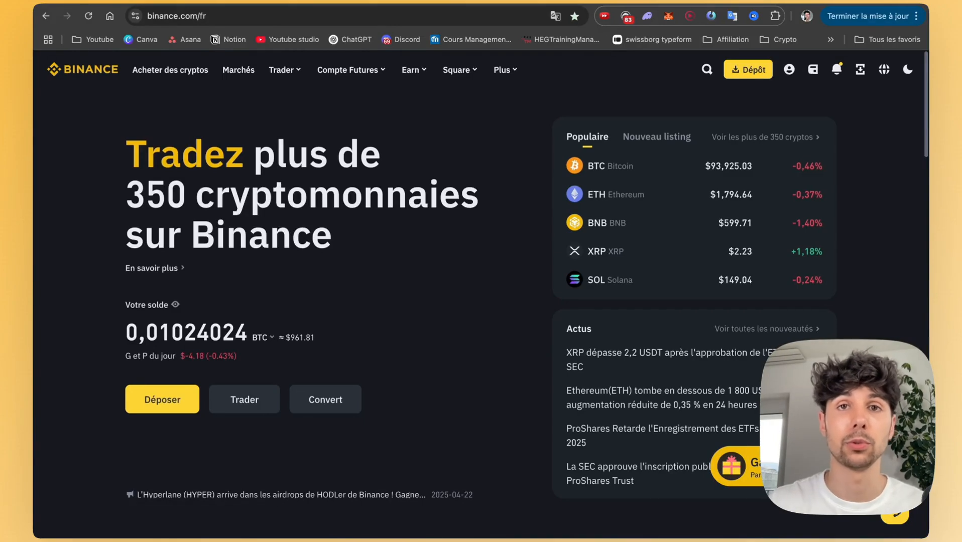
Show the wallet overview with the estimated BTC balance and held assets list
{"action": "left_click", "coordinate": [789, 68]}
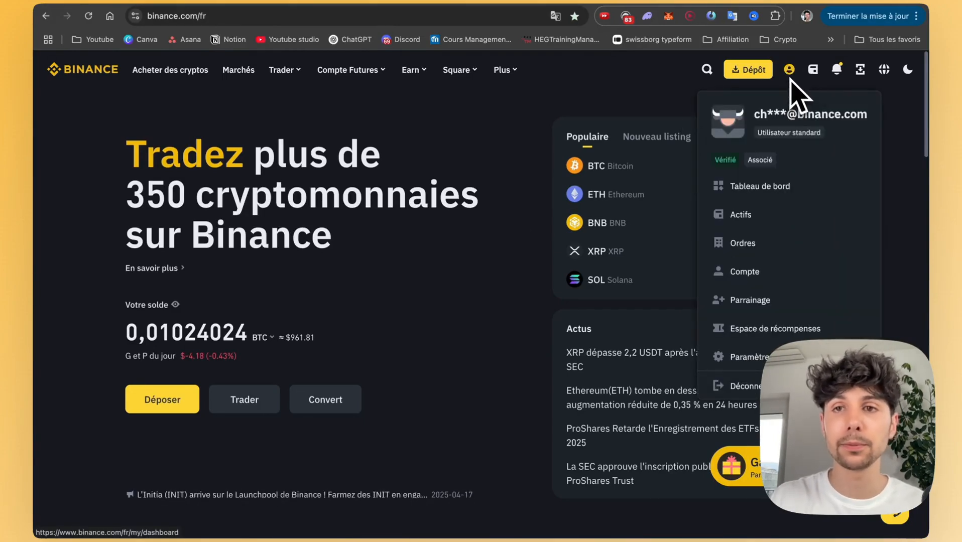
{"action": "left_click", "coordinate": [812, 69]}
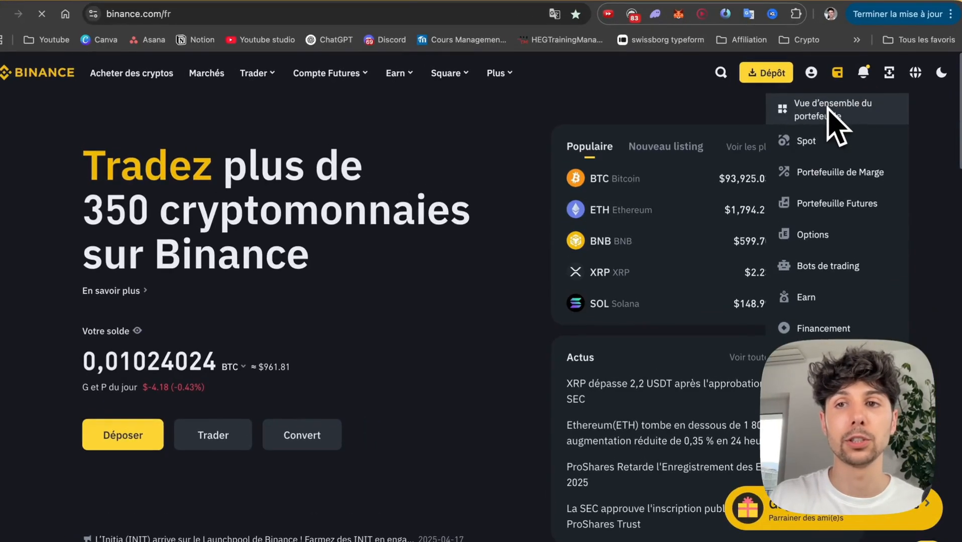
{"action": "left_click", "coordinate": [835, 110]}
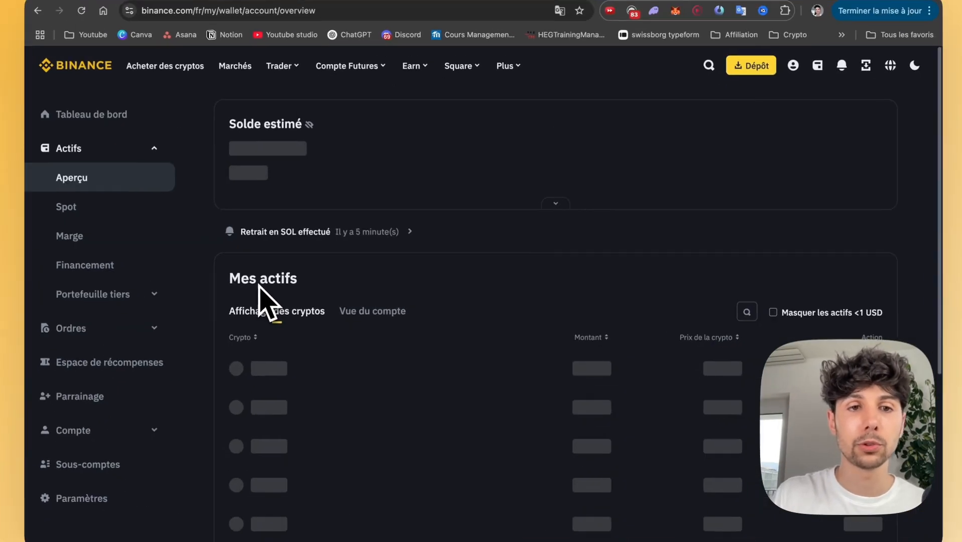
{"action": "scroll", "scroll_direction": "down", "scroll_amount": 3}
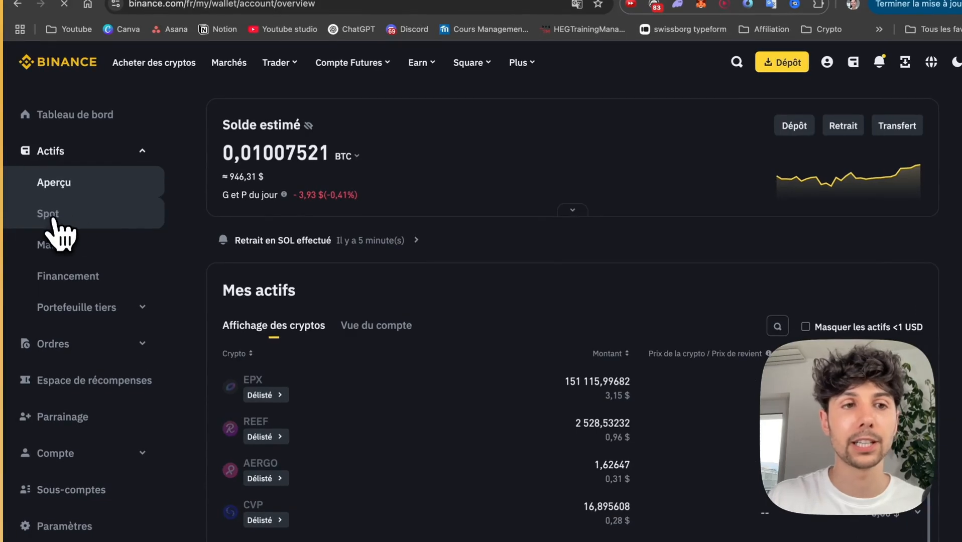
Start a Retrait of the €6.41 EUR balance from the Spot wallet
{"action": "left_click", "coordinate": [47, 214]}
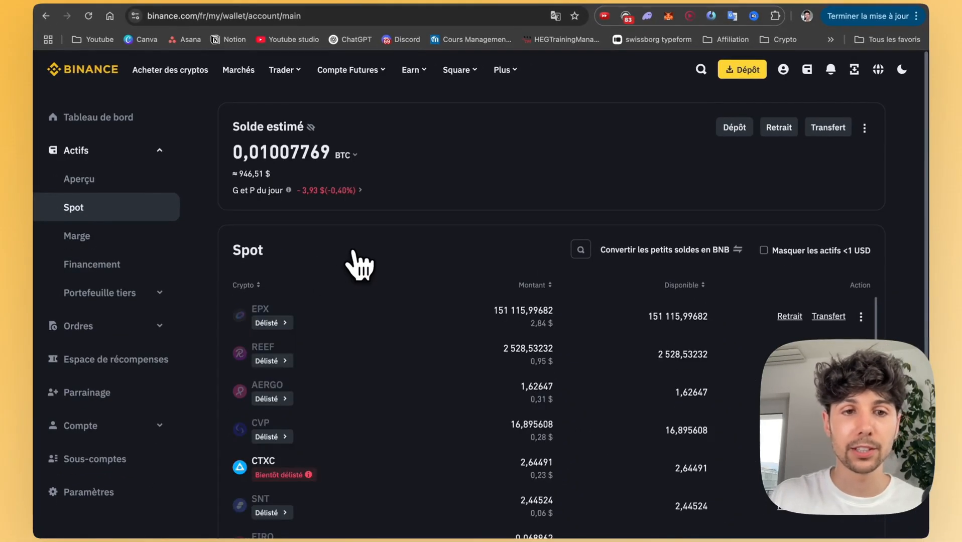
{"action": "scroll", "scroll_direction": "down", "scroll_amount": 3}
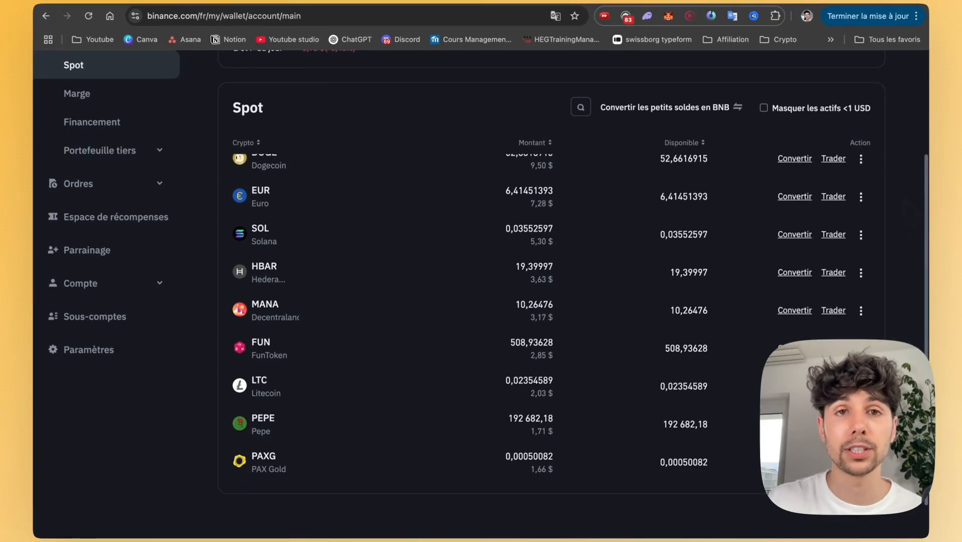
{"action": "mouse_move", "coordinate": [913, 219]}
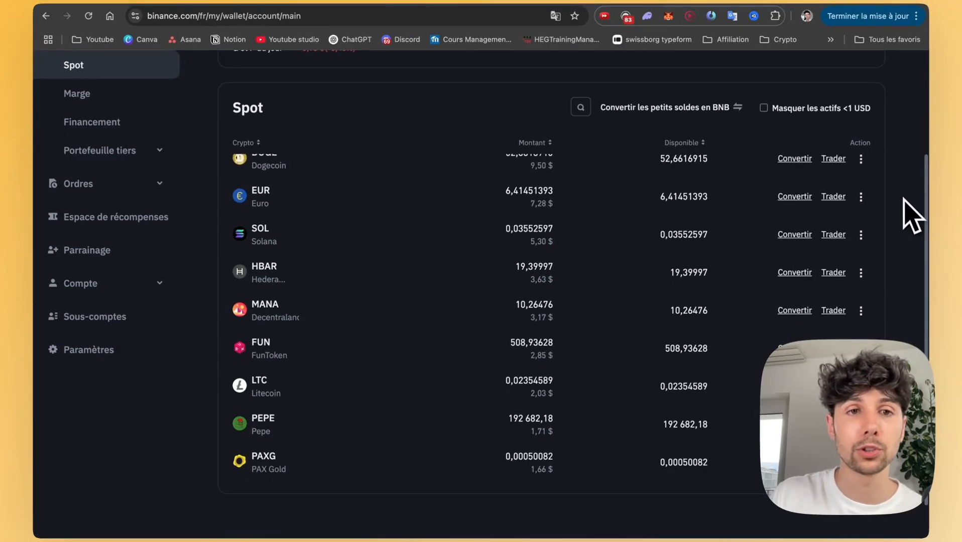
{"action": "mouse_move", "coordinate": [555, 200]}
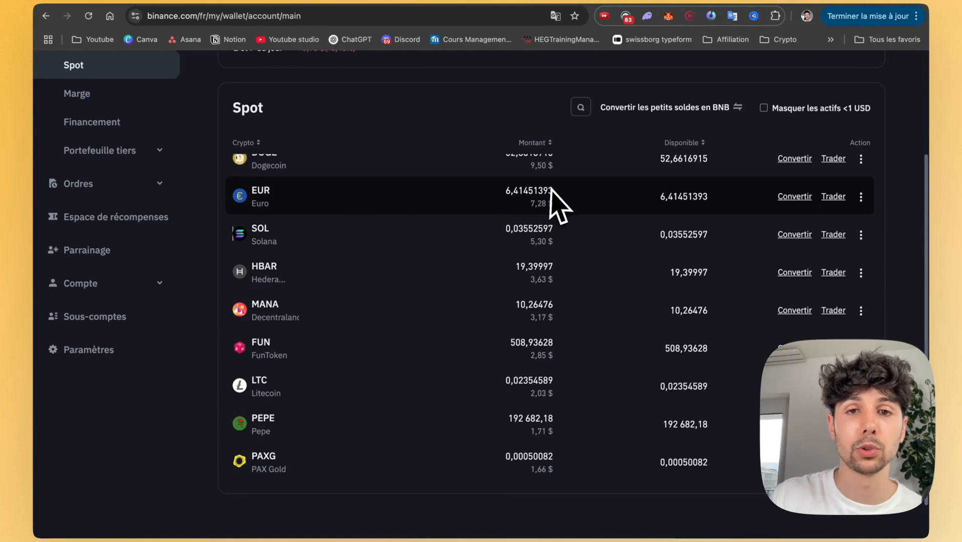
{"action": "left_click", "coordinate": [861, 196]}
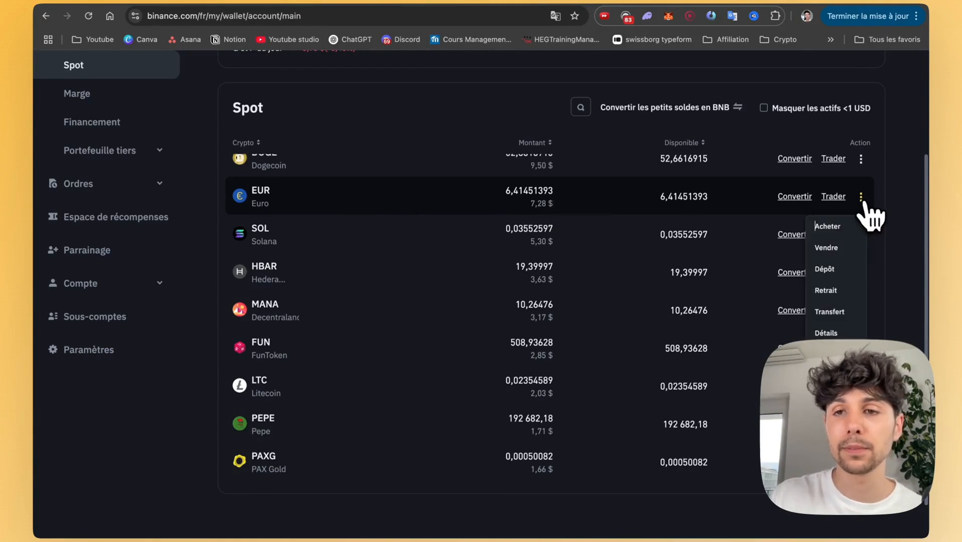
{"action": "mouse_move", "coordinate": [825, 290]}
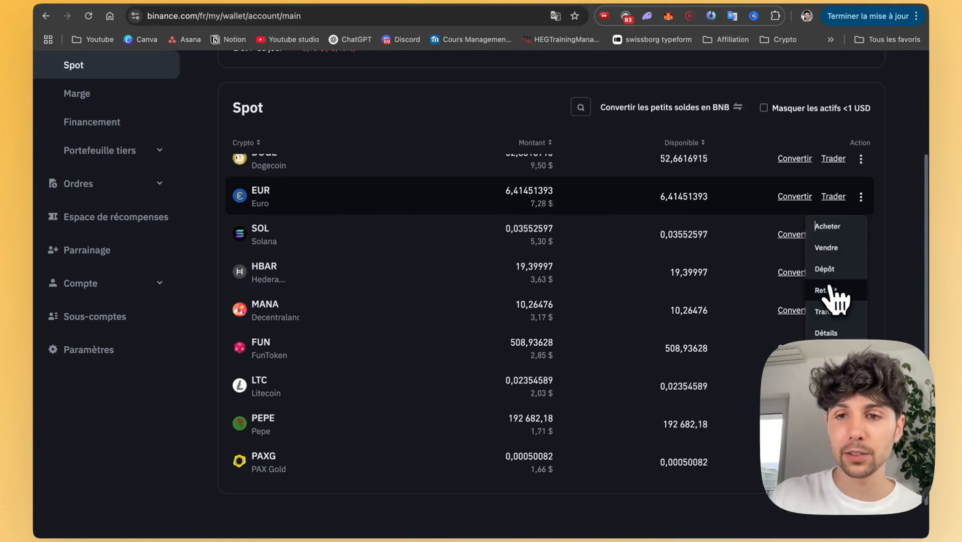
{"action": "left_click", "coordinate": [821, 290]}
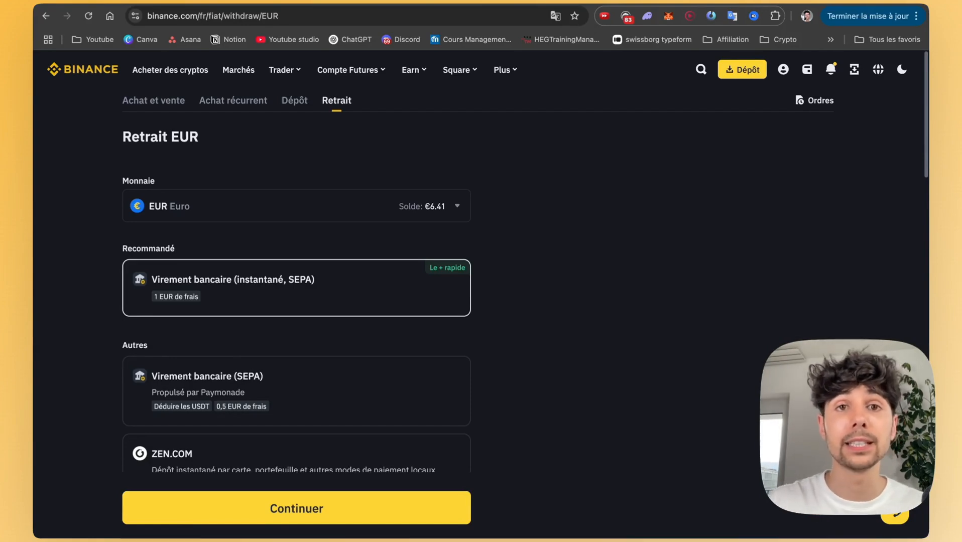
{"action": "mouse_move", "coordinate": [319, 256]}
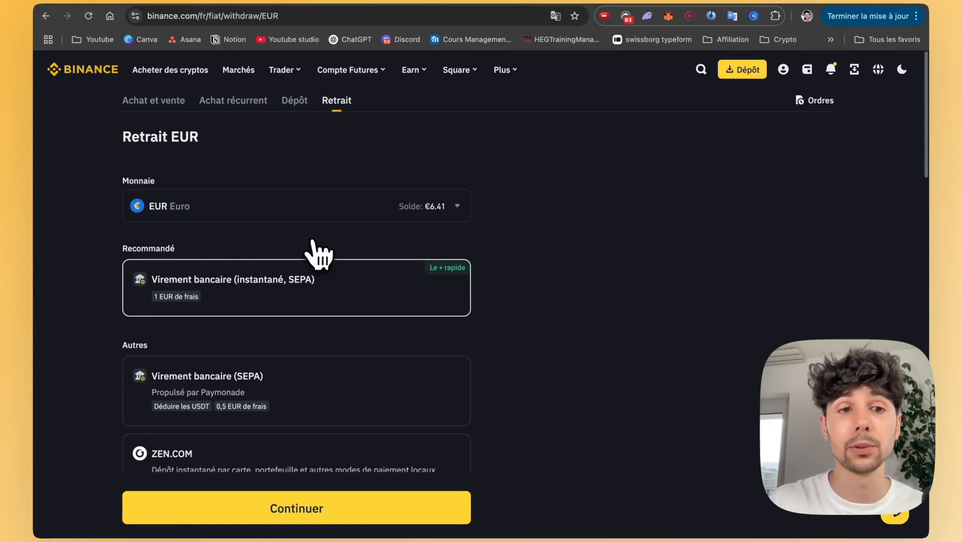
{"action": "mouse_move", "coordinate": [236, 309]}
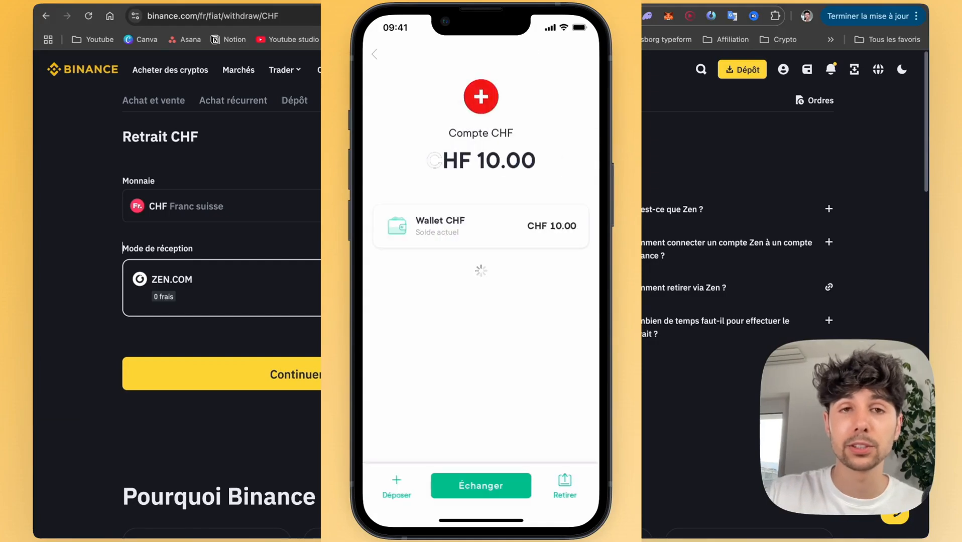
Begin withdrawing CHF via Ajouter un compte bancaire, then reach the tutorial's pinned comment
{"action": "left_click", "coordinate": [563, 485]}
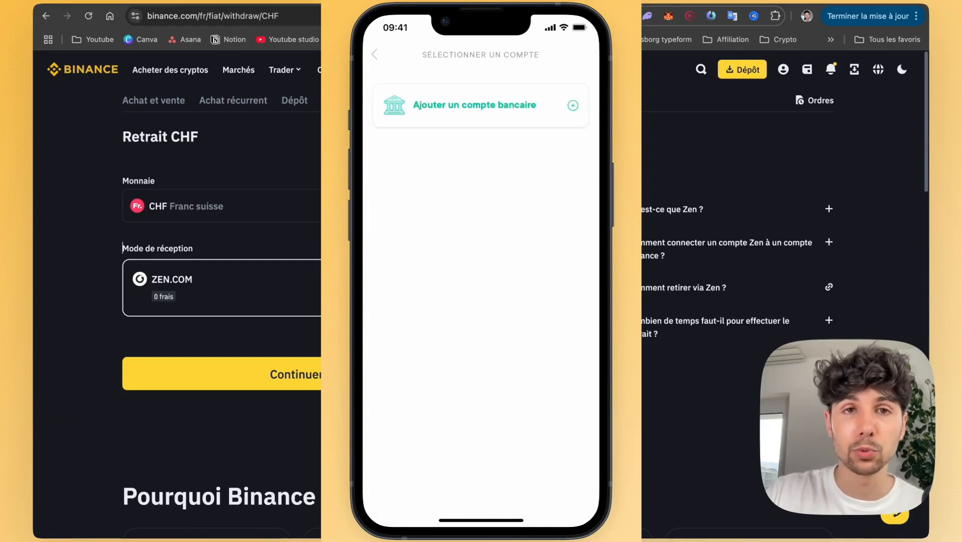
{"action": "left_click", "coordinate": [480, 105]}
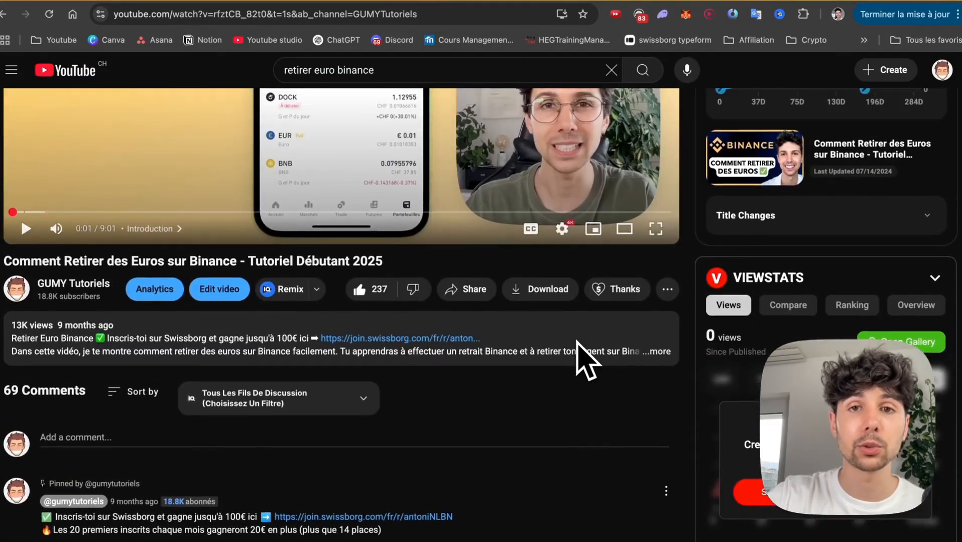
{"action": "scroll", "scroll_direction": "down", "scroll_amount": 3}
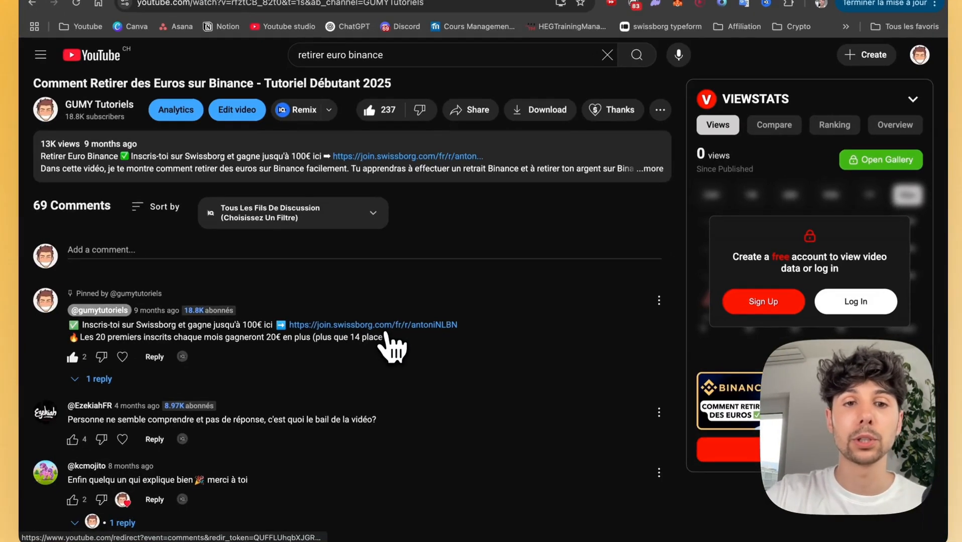
Reach SwissBorg's referral page with code antoniNLBN and its mobile QR code
{"action": "left_click", "coordinate": [373, 324]}
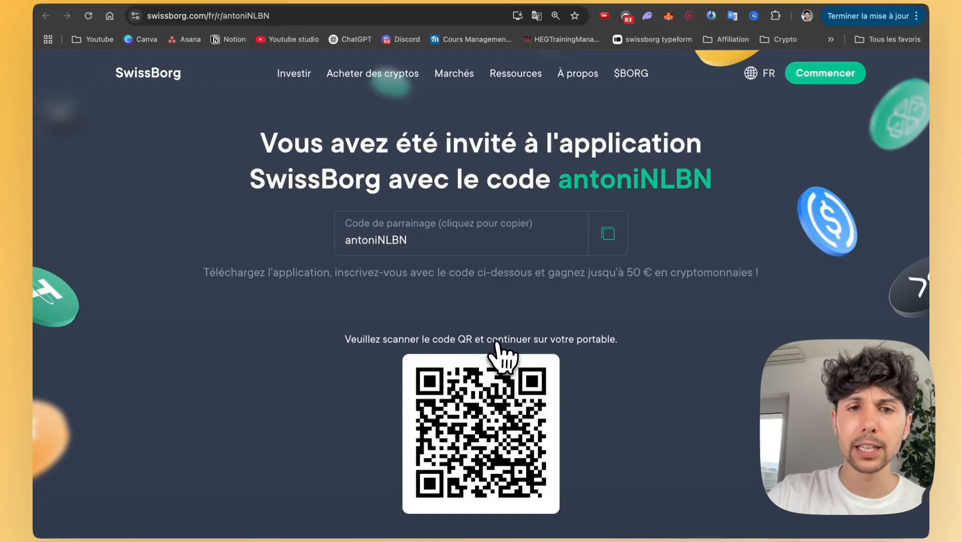
{"action": "scroll", "scroll_direction": "down", "scroll_amount": 3}
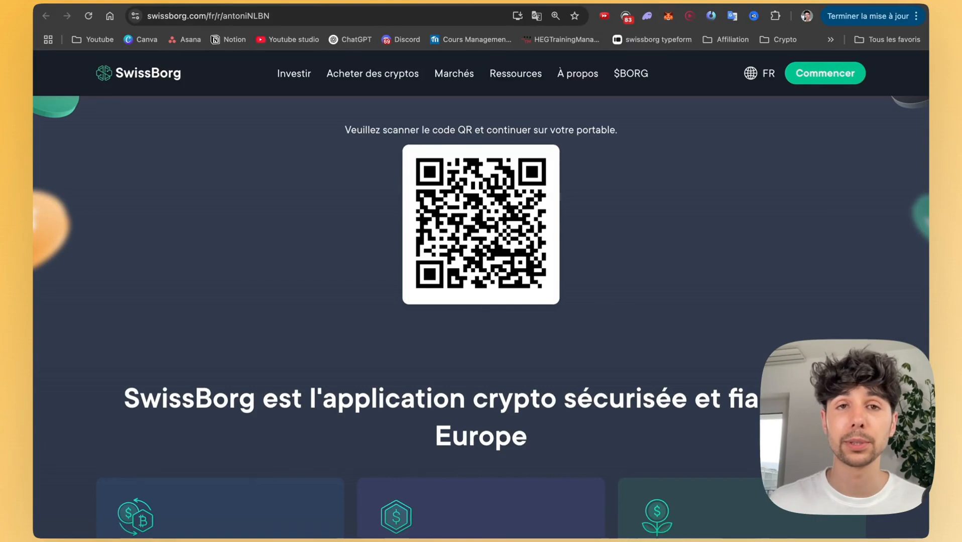
{"action": "mouse_move", "coordinate": [350, 184]}
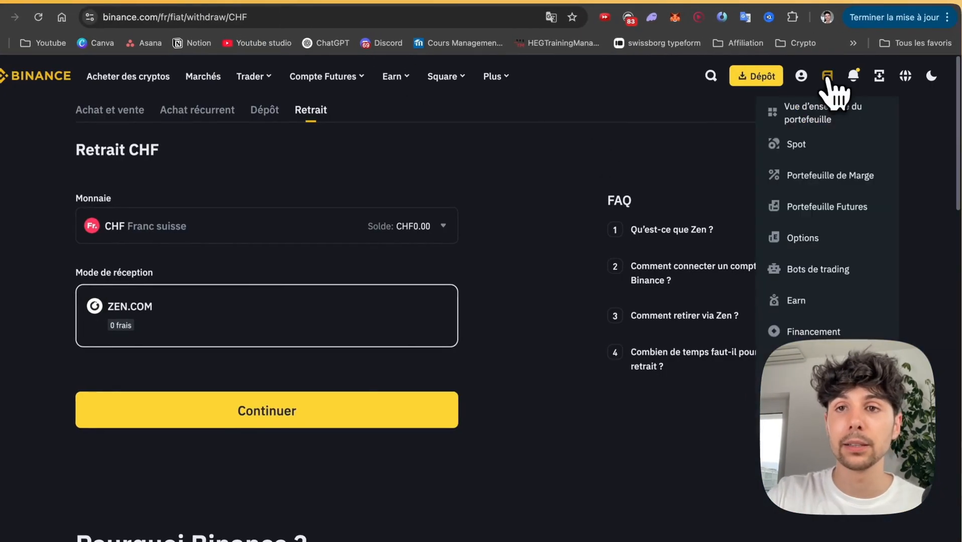
{"action": "mouse_move", "coordinate": [816, 126]}
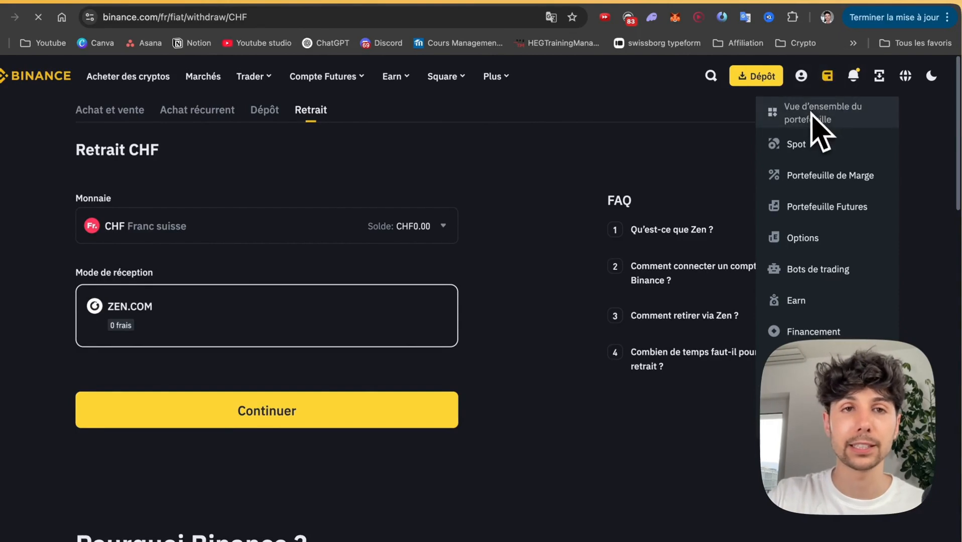
Expand the XRP row in Mes actifs to see its Spot balance
{"action": "left_click", "coordinate": [823, 113]}
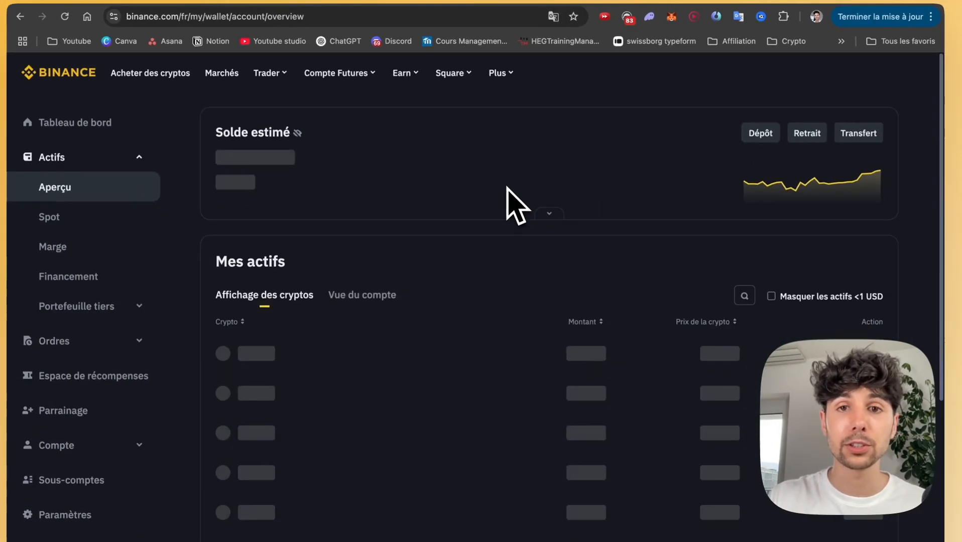
{"action": "scroll", "scroll_direction": "down", "scroll_amount": 3}
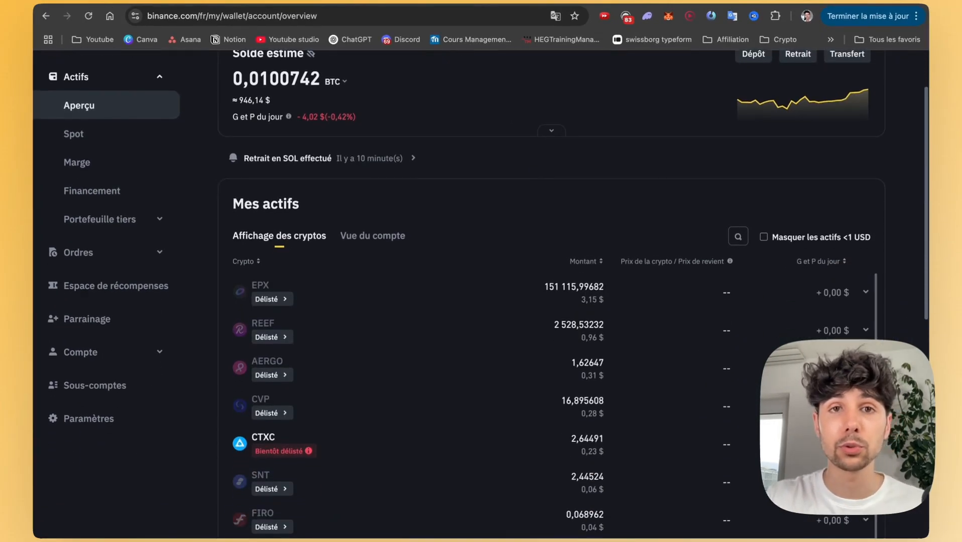
{"action": "scroll", "scroll_direction": "down", "scroll_amount": 3}
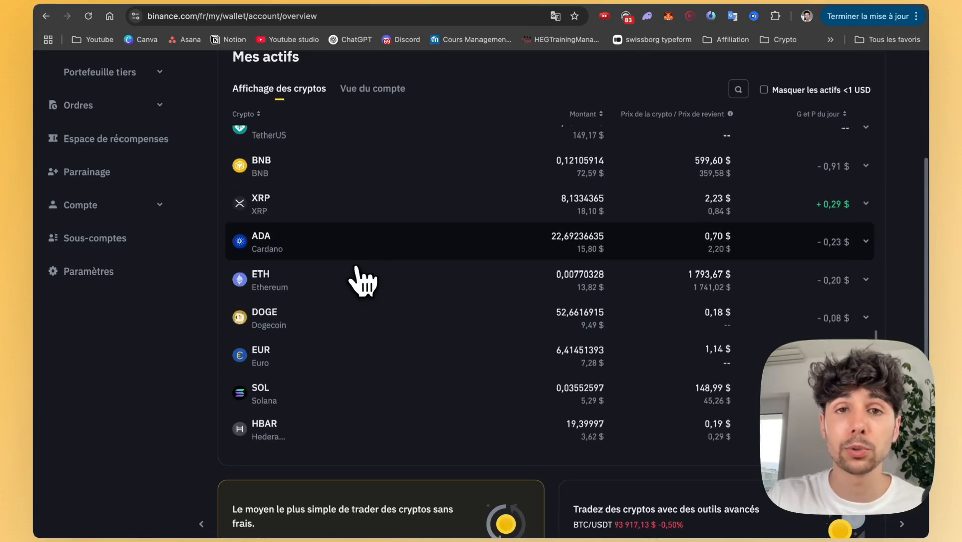
{"action": "scroll", "scroll_direction": "down", "scroll_amount": 3}
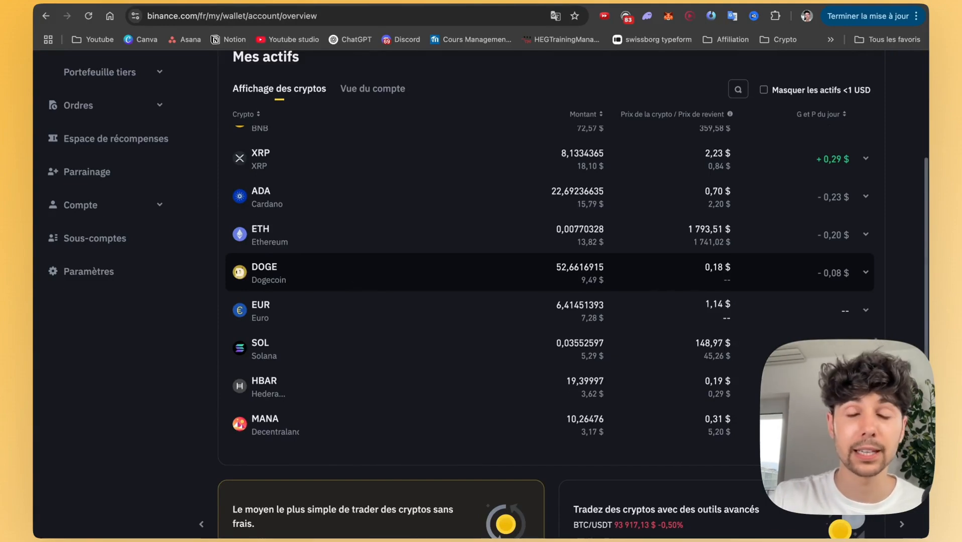
{"action": "mouse_move", "coordinate": [319, 218]}
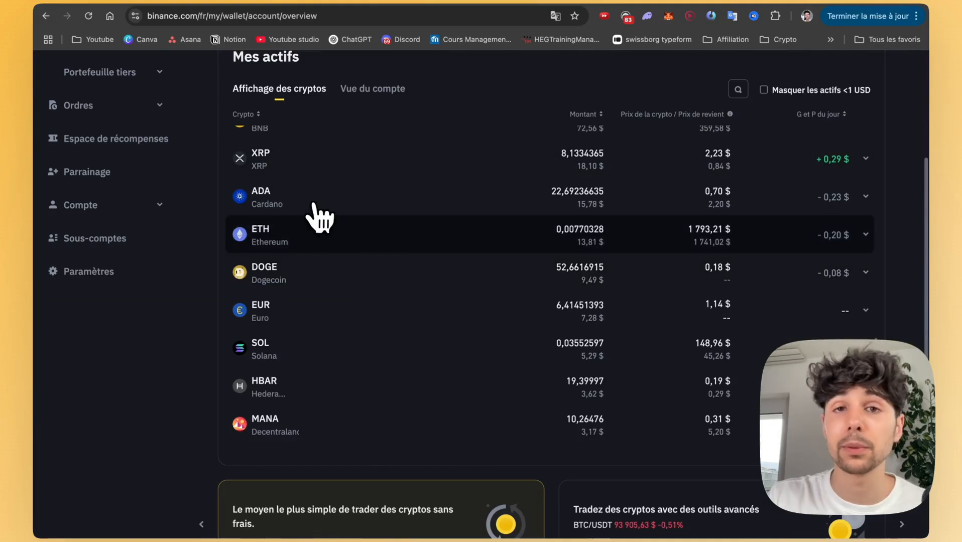
{"action": "mouse_move", "coordinate": [270, 169]}
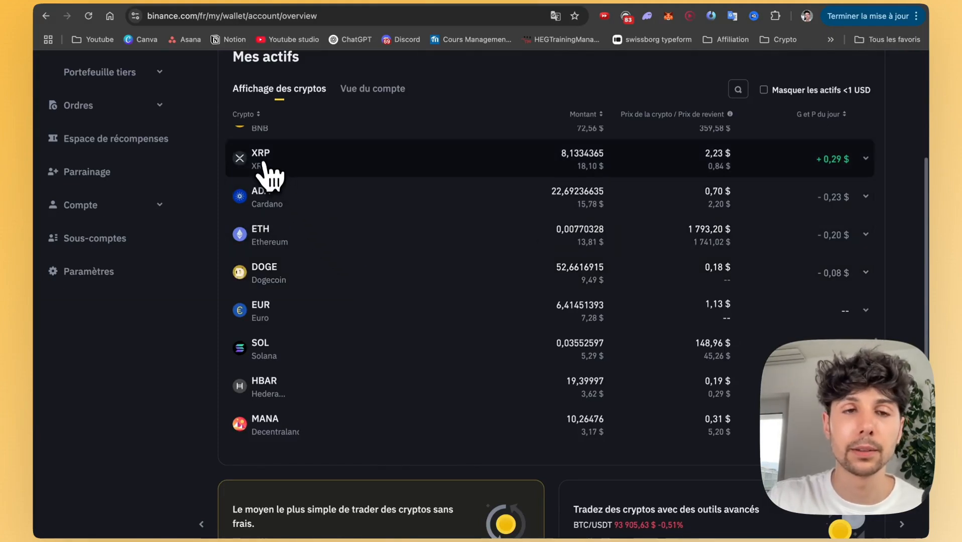
{"action": "left_click", "coordinate": [866, 159]}
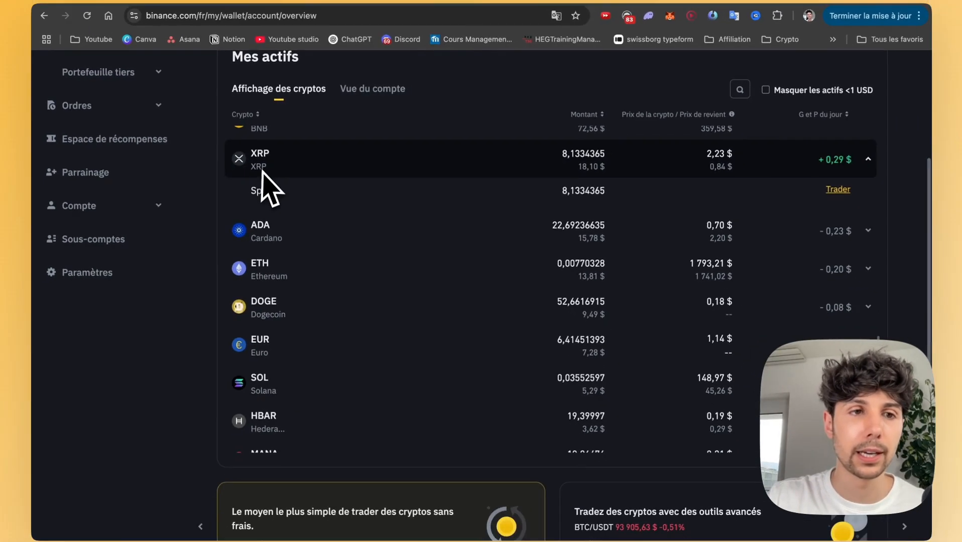
{"action": "scroll", "scroll_direction": "down", "scroll_amount": 3}
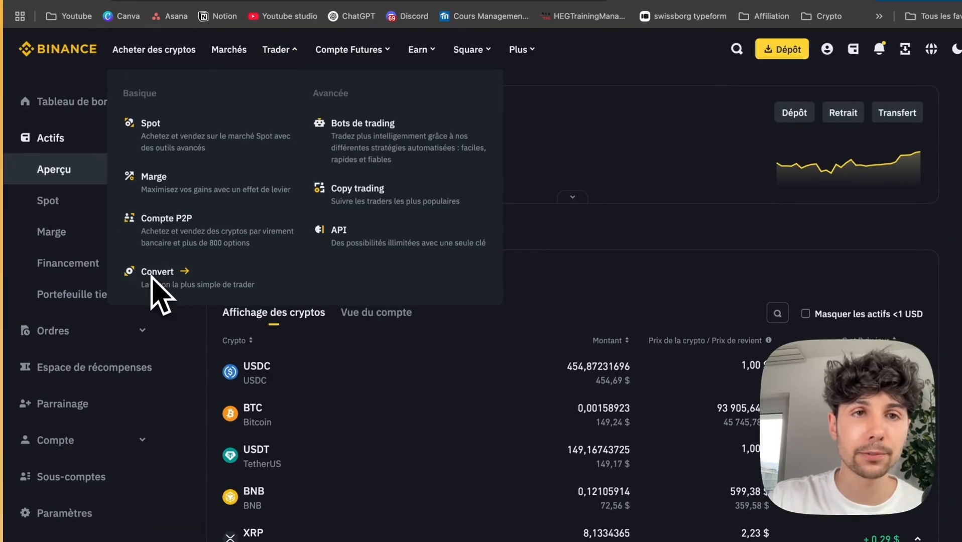
Set up a Convert order from XRP to SOL
{"action": "left_click", "coordinate": [156, 272]}
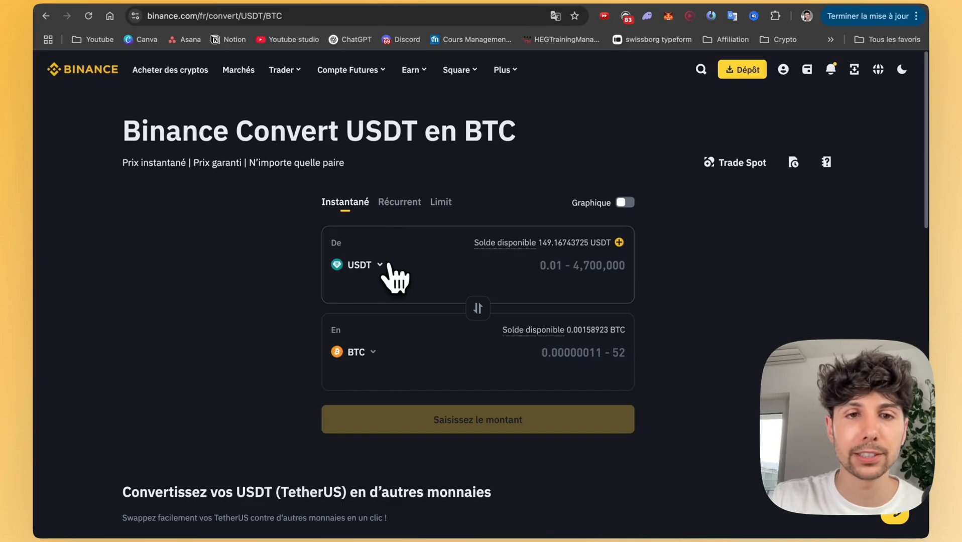
{"action": "left_click", "coordinate": [359, 265]}
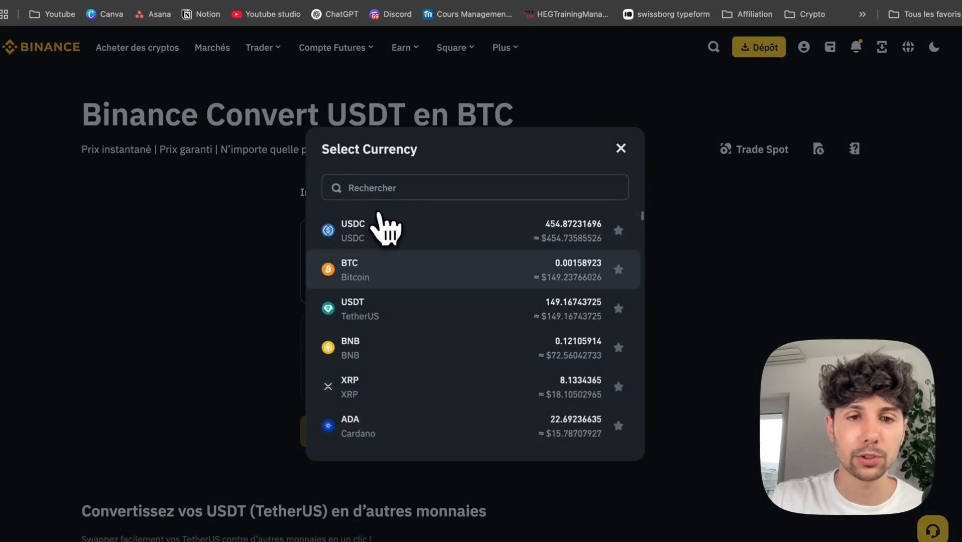
{"action": "left_click", "coordinate": [350, 387]}
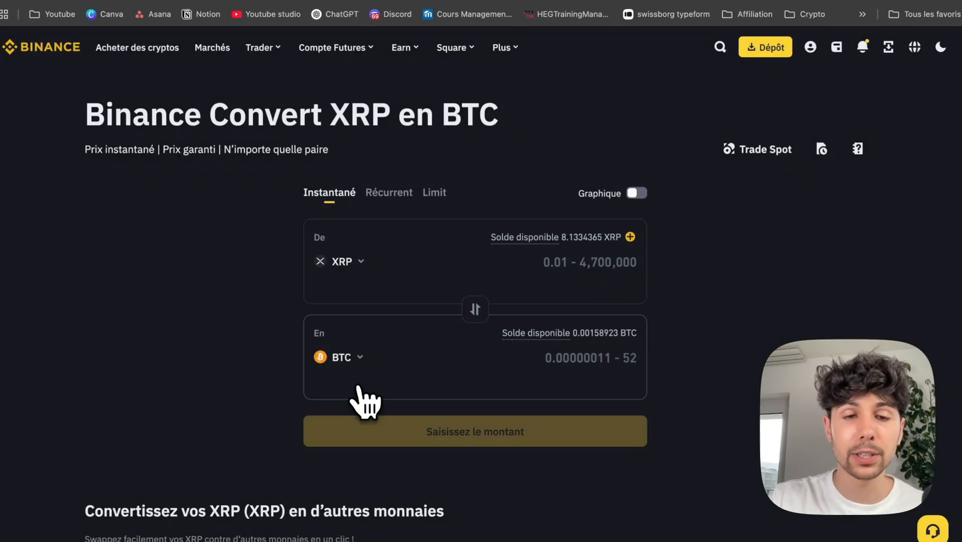
{"action": "left_click", "coordinate": [340, 358]}
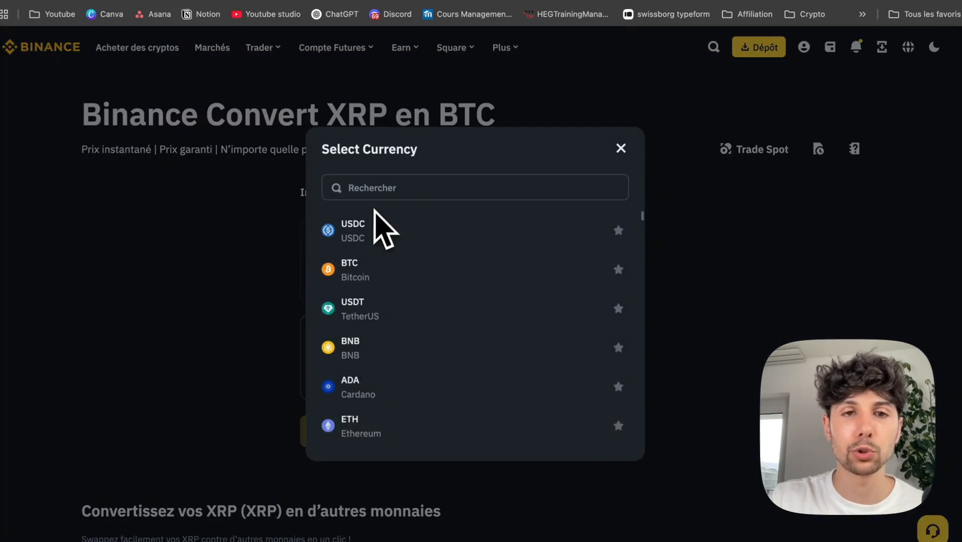
{"action": "type", "text": "sol"}
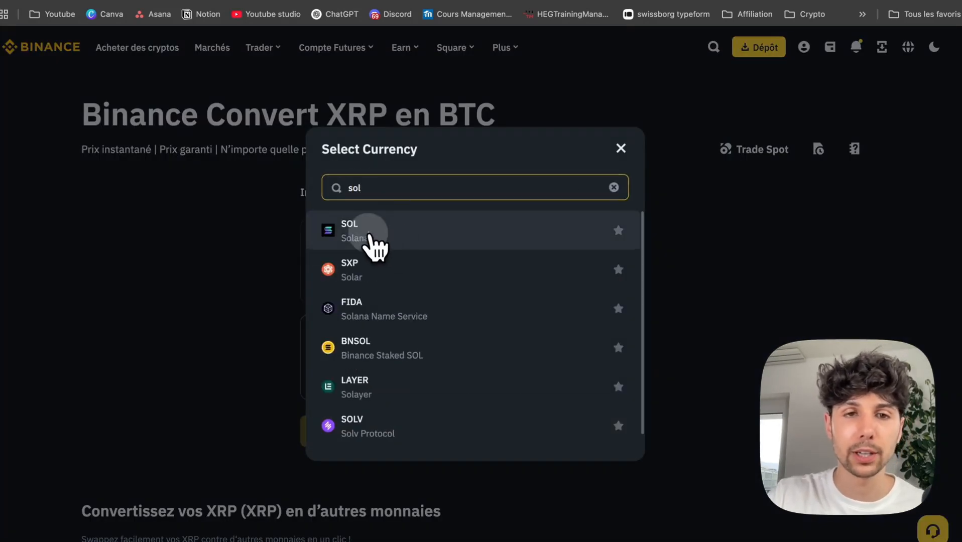
{"action": "left_click", "coordinate": [349, 231]}
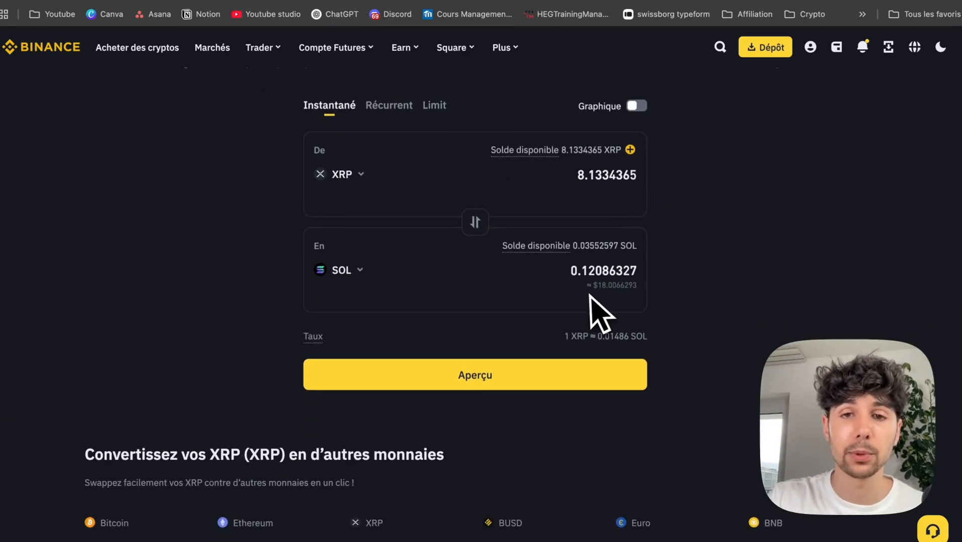
{"action": "mouse_move", "coordinate": [515, 376]}
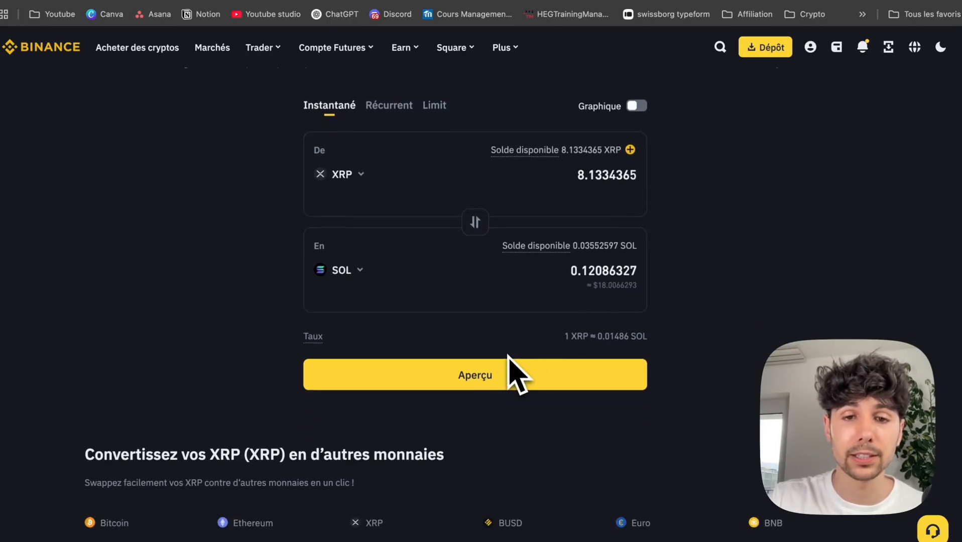
Convert the full 8.1334365 XRP into 0.12086327 SOL and confirm the success
{"action": "left_click", "coordinate": [474, 375]}
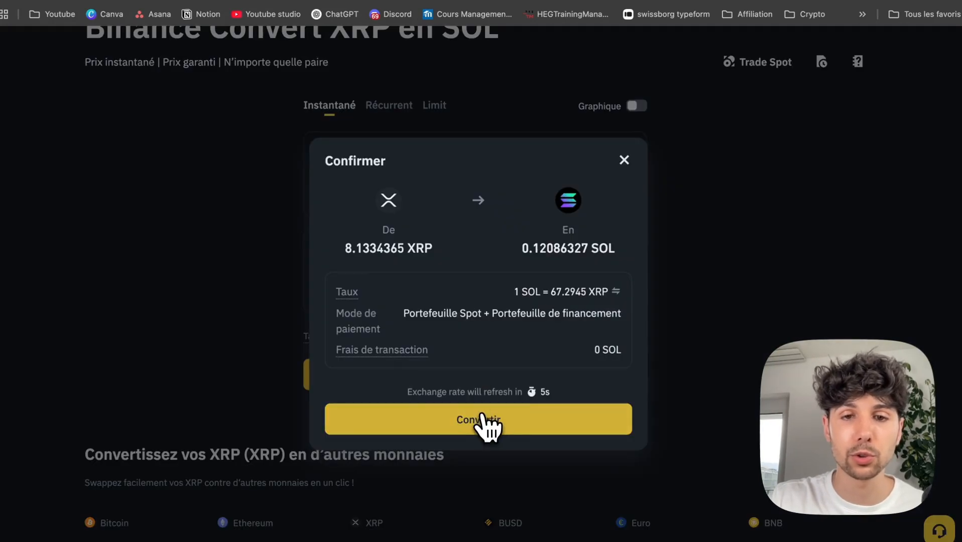
{"action": "left_click", "coordinate": [478, 419]}
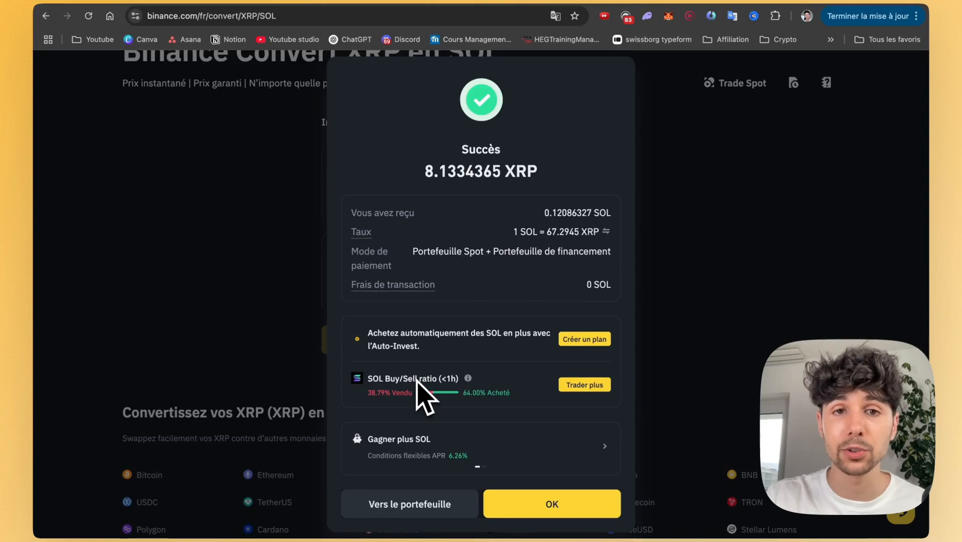
{"action": "left_click", "coordinate": [550, 504]}
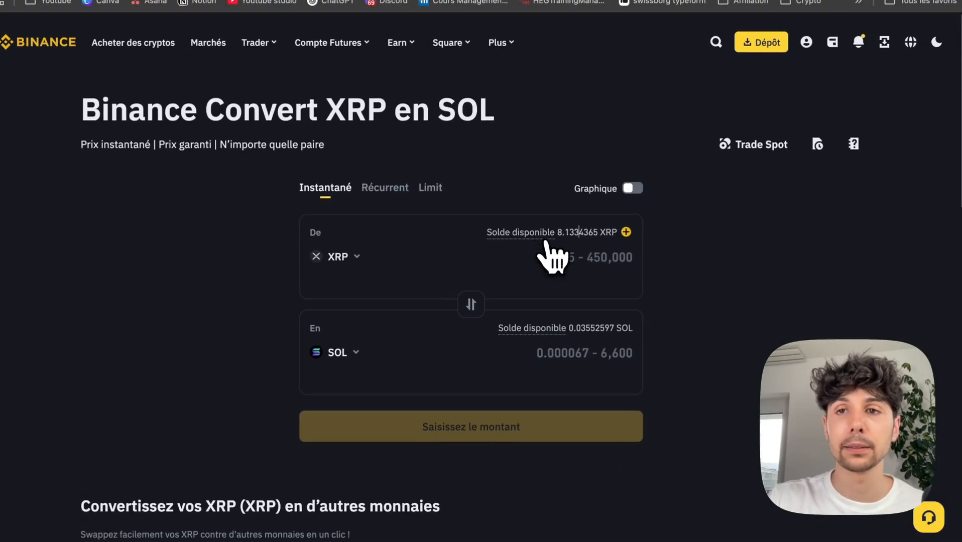
Start a SOL Retrait from the Spot wallet, acknowledging the anti-scam warning
{"action": "left_click", "coordinate": [828, 76]}
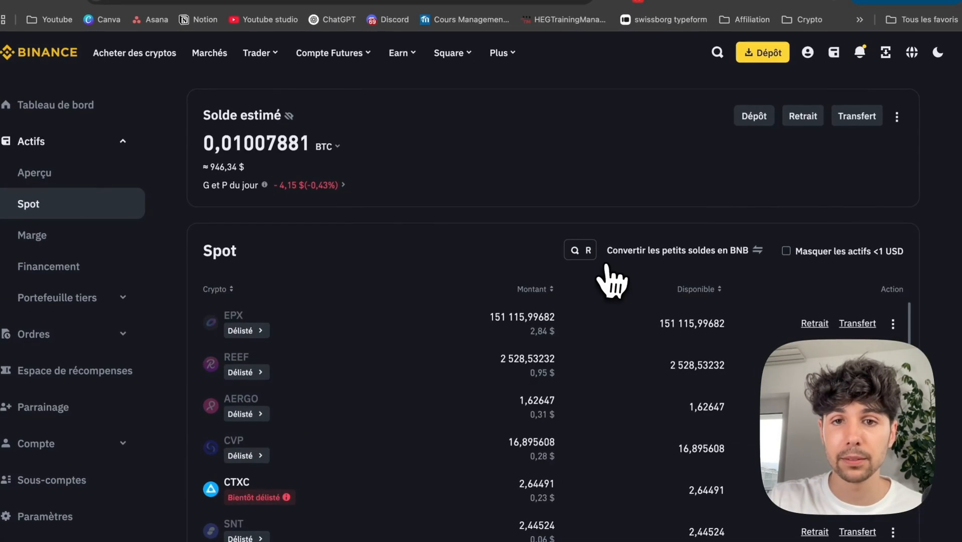
{"action": "type", "text": "spo"}
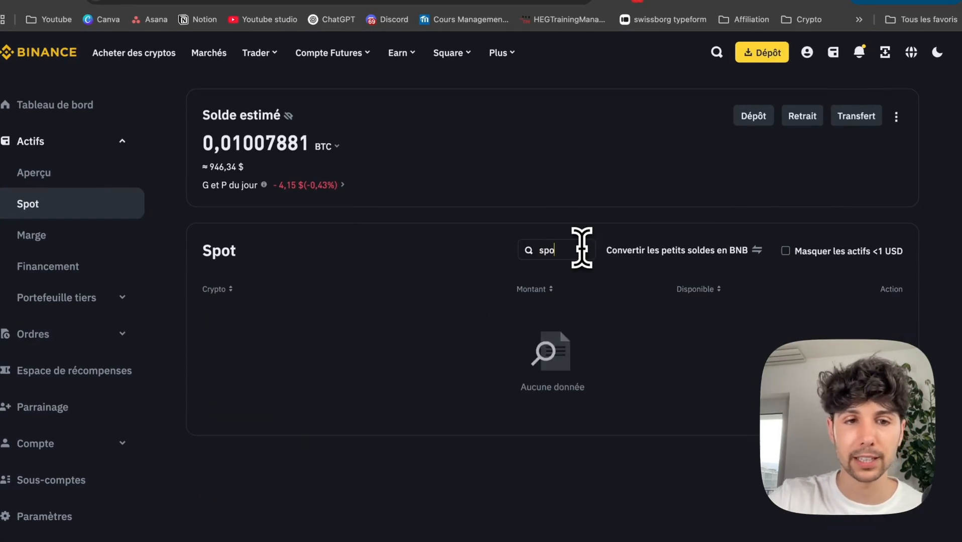
{"action": "type", "text": "sol"}
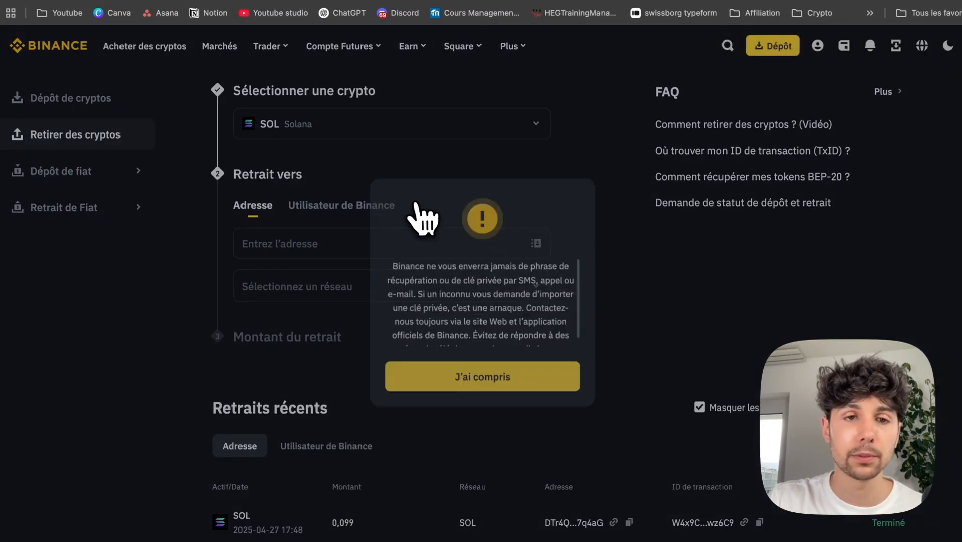
{"action": "left_click", "coordinate": [482, 376]}
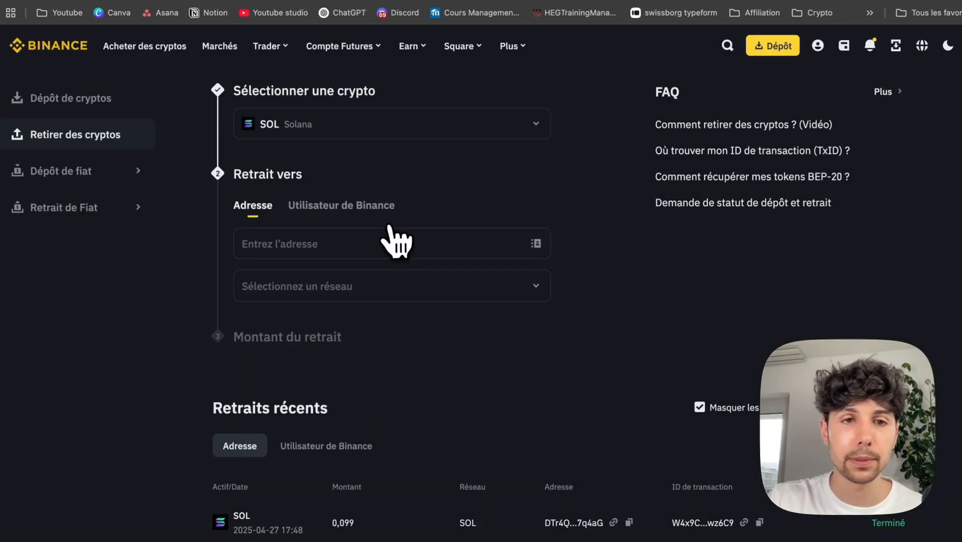
{"action": "left_click", "coordinate": [380, 245]}
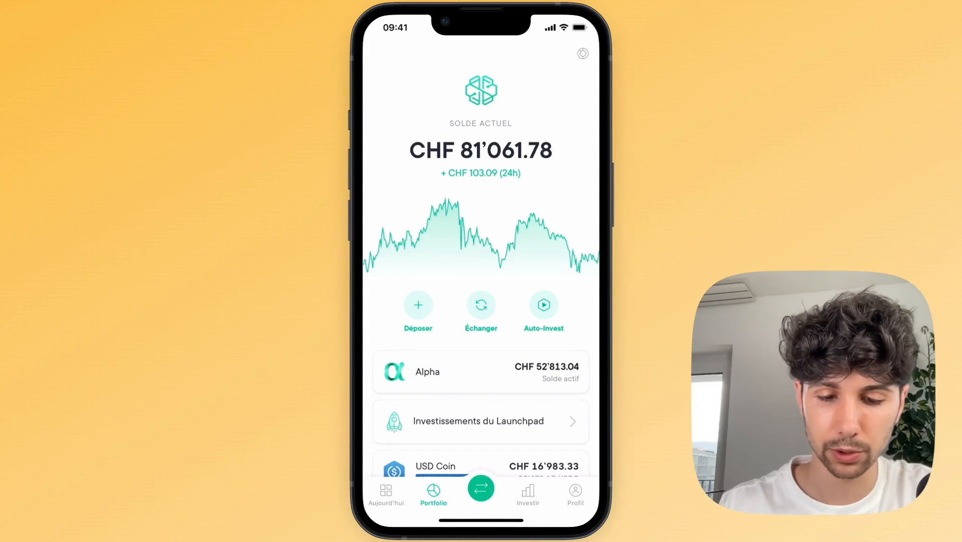
Choose Transfert de cryptos deposit and select SOL as the asset
{"action": "left_click", "coordinate": [418, 305]}
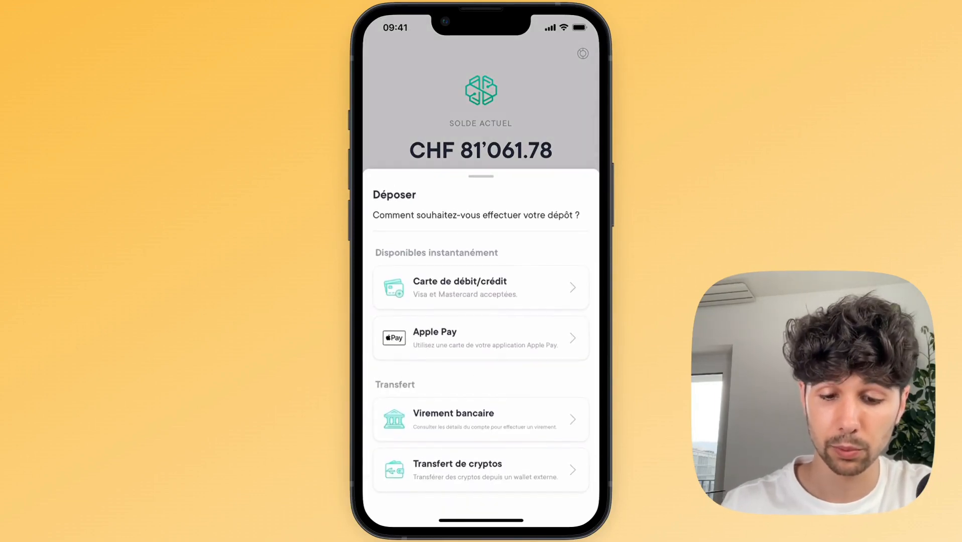
{"action": "left_click", "coordinate": [480, 469]}
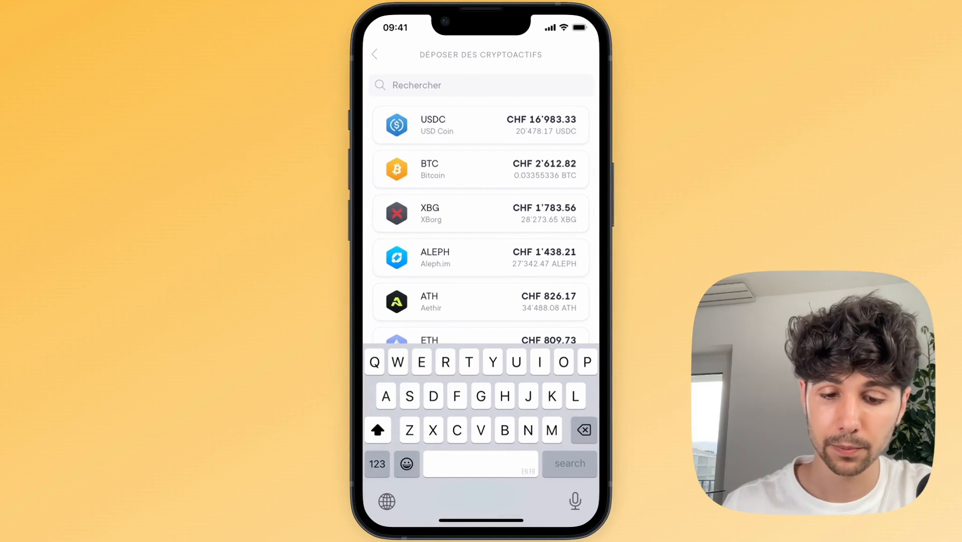
{"action": "type", "text": "Sol"}
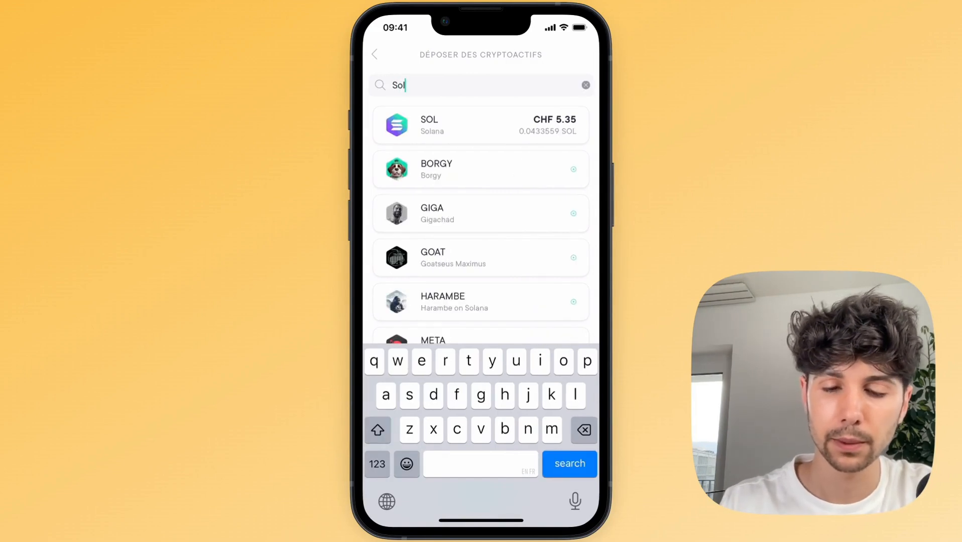
{"action": "left_click", "coordinate": [480, 126]}
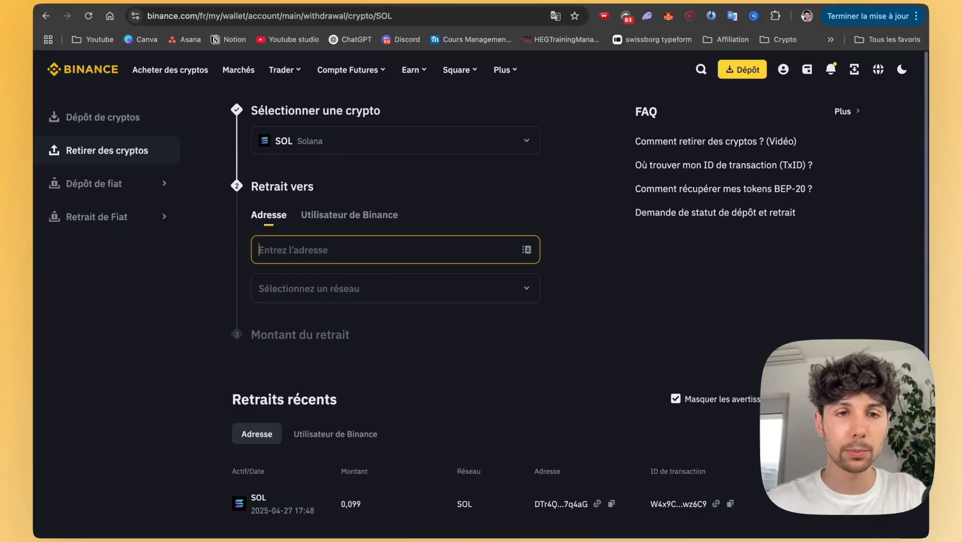
{"action": "type", "text": "DTr4QvF8m4WPTnNEemcseZQKtvaTUky6i62SG5F7q4aG"}
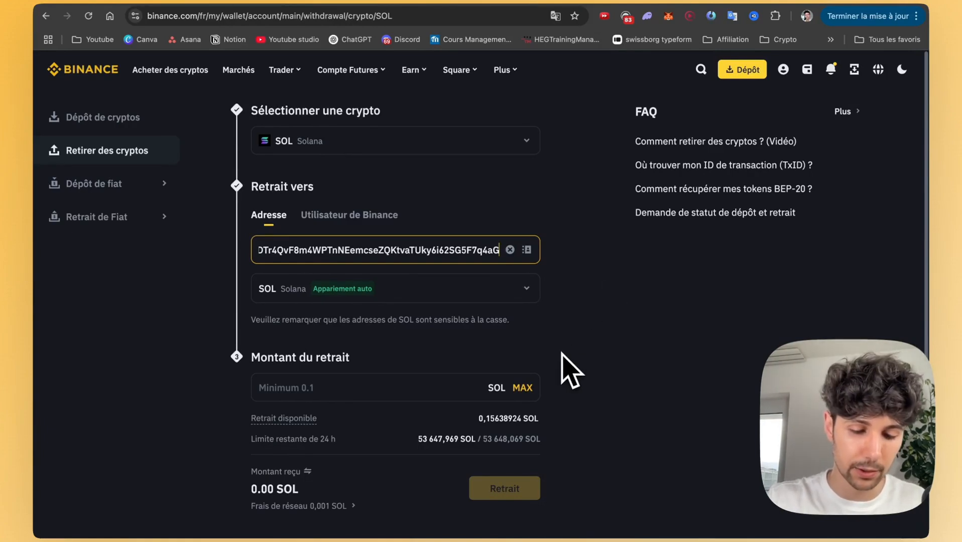
{"action": "left_click", "coordinate": [508, 250]}
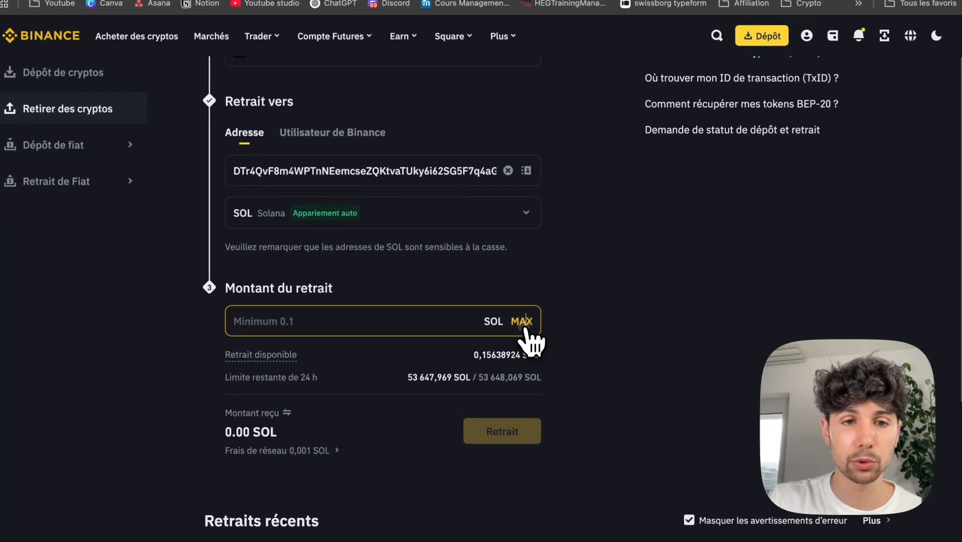
{"action": "left_click", "coordinate": [522, 320]}
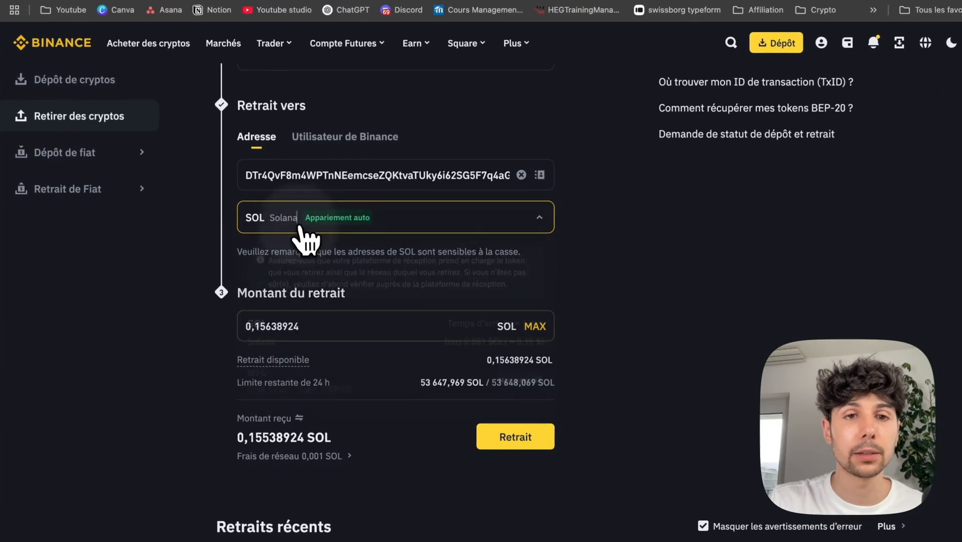
{"action": "left_click", "coordinate": [394, 217]}
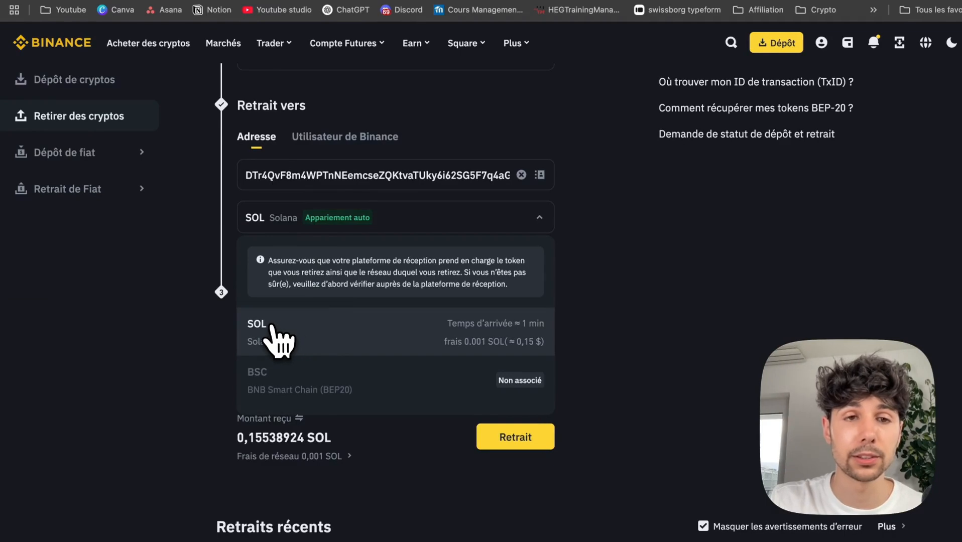
{"action": "left_click", "coordinate": [256, 324]}
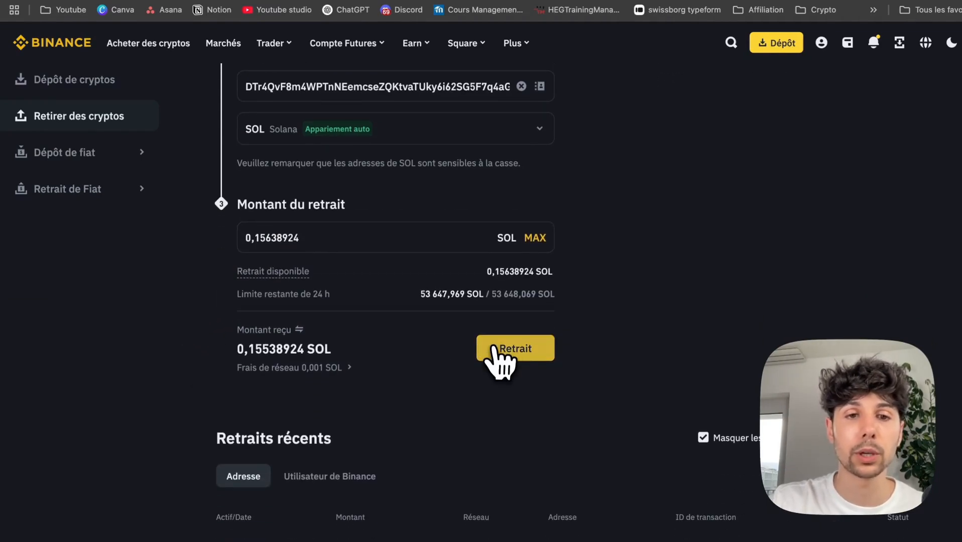
Submit the SOL withdrawal, verify with the passkey and dismiss the pending notice
{"action": "left_click", "coordinate": [515, 349]}
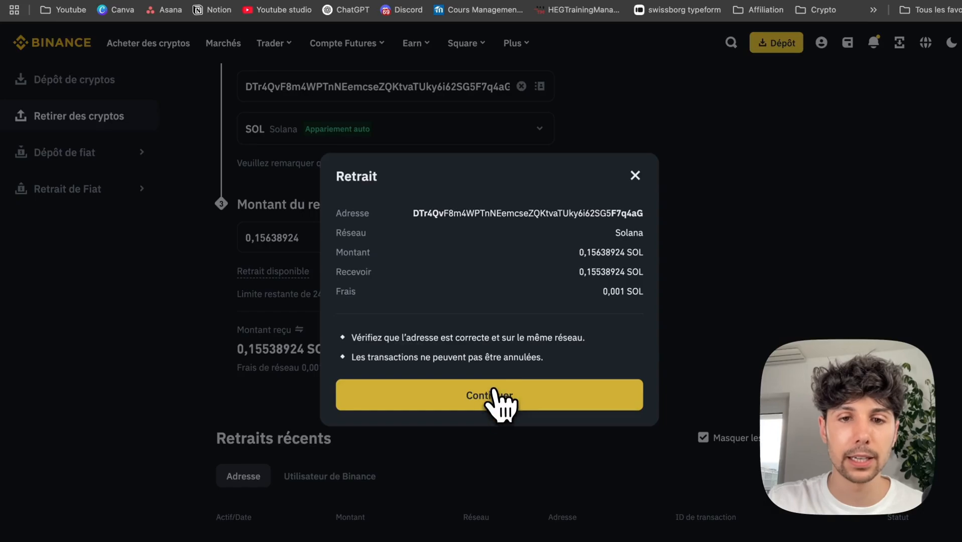
{"action": "left_click", "coordinate": [489, 395]}
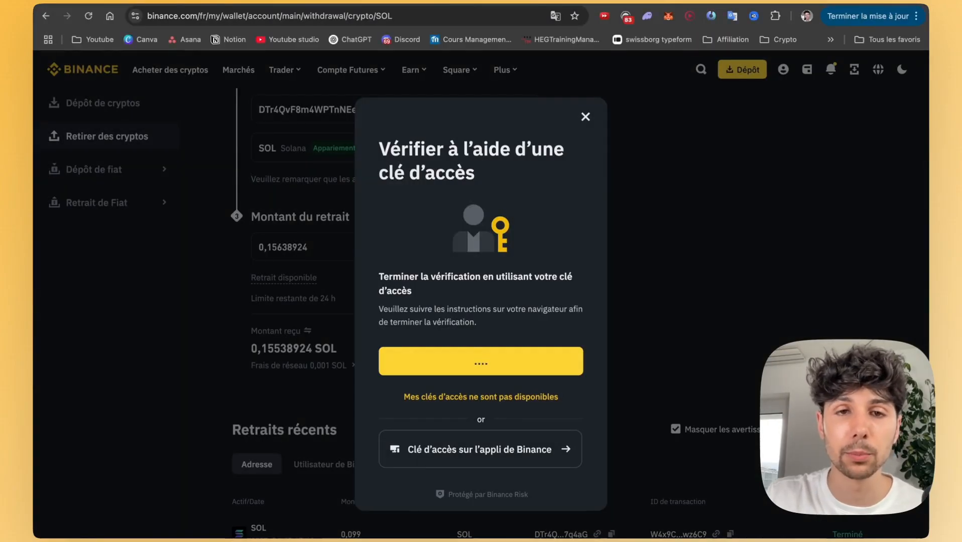
{"action": "left_click", "coordinate": [480, 361]}
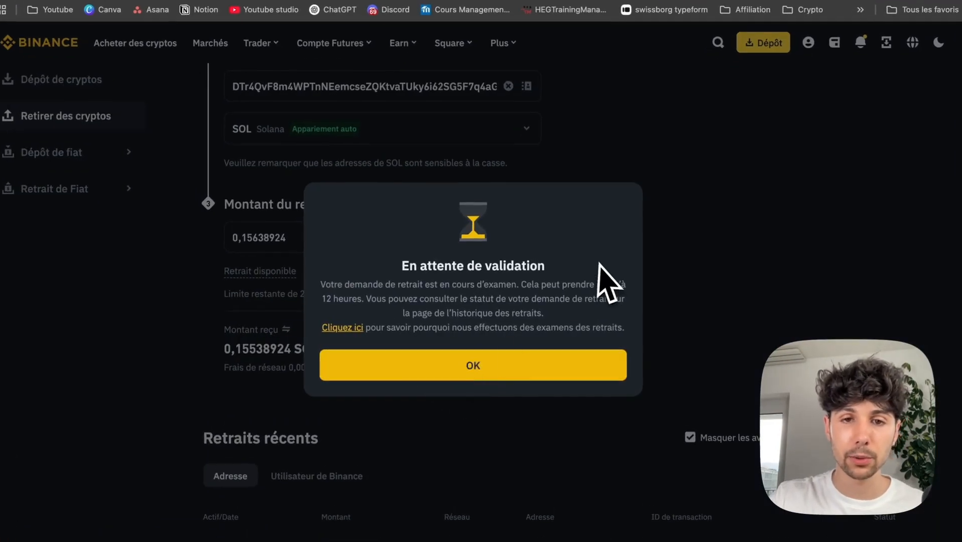
{"action": "left_click", "coordinate": [472, 365]}
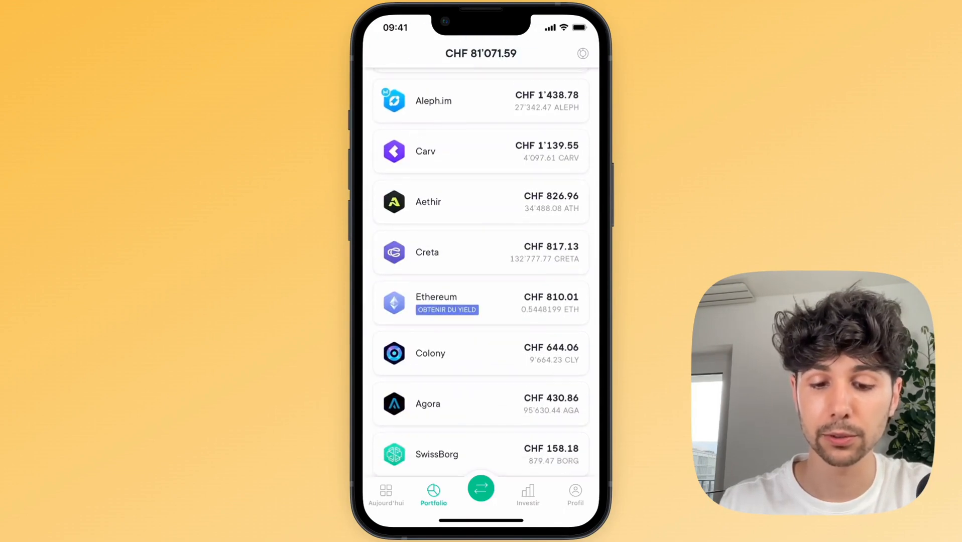
From Compte SOL, exchange 0.0433559 SOL into about €5.65 EUR and confirm
{"action": "scroll", "scroll_direction": "down", "scroll_amount": 3}
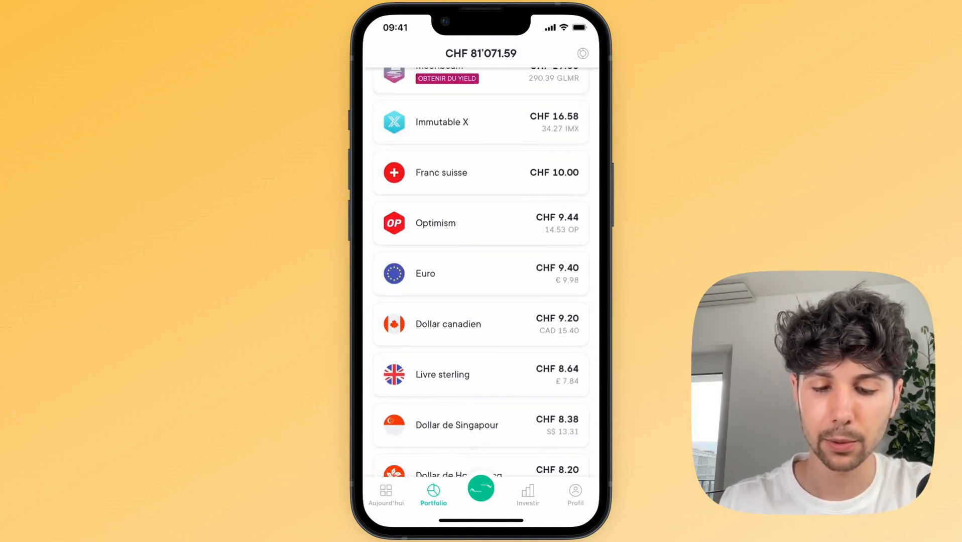
{"action": "left_click", "coordinate": [480, 273]}
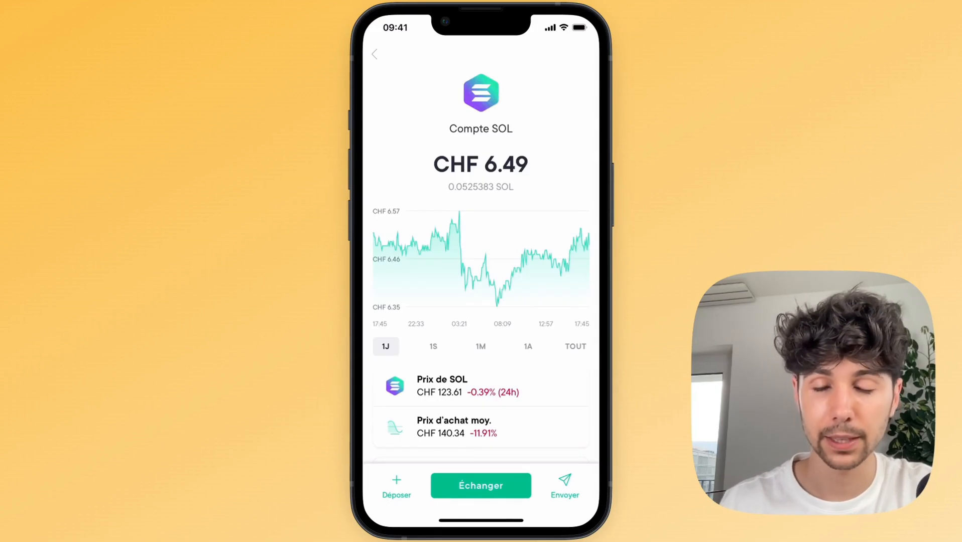
{"action": "left_click", "coordinate": [480, 485]}
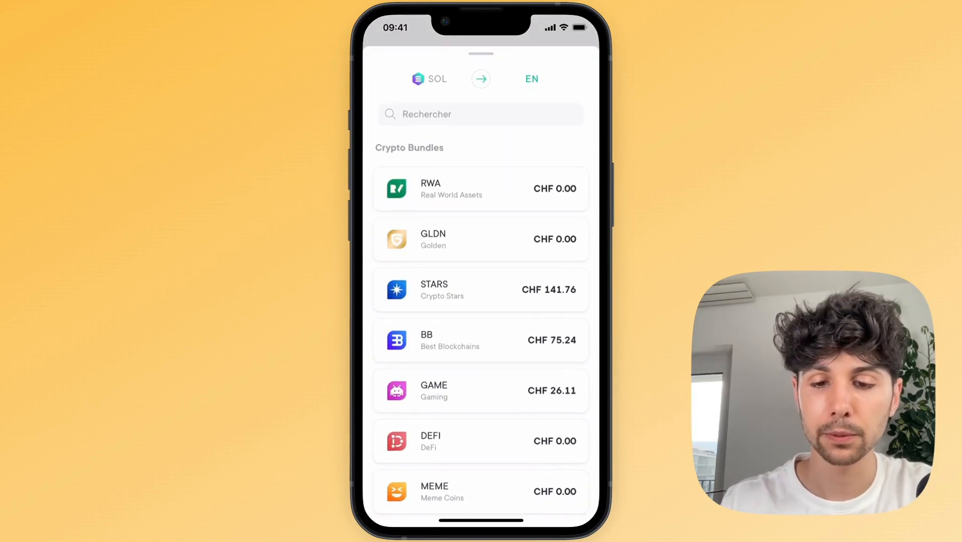
{"action": "left_click", "coordinate": [480, 114]}
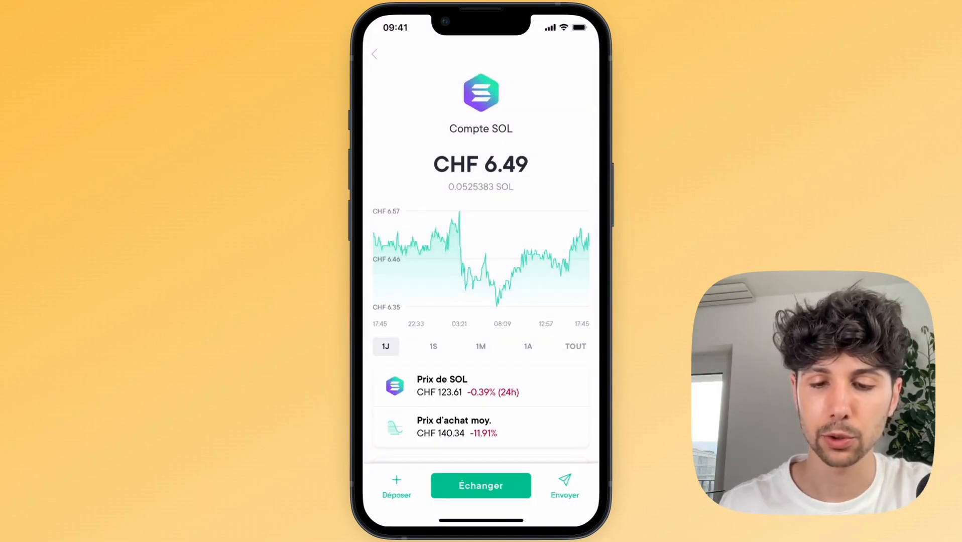
{"action": "left_click", "coordinate": [480, 485]}
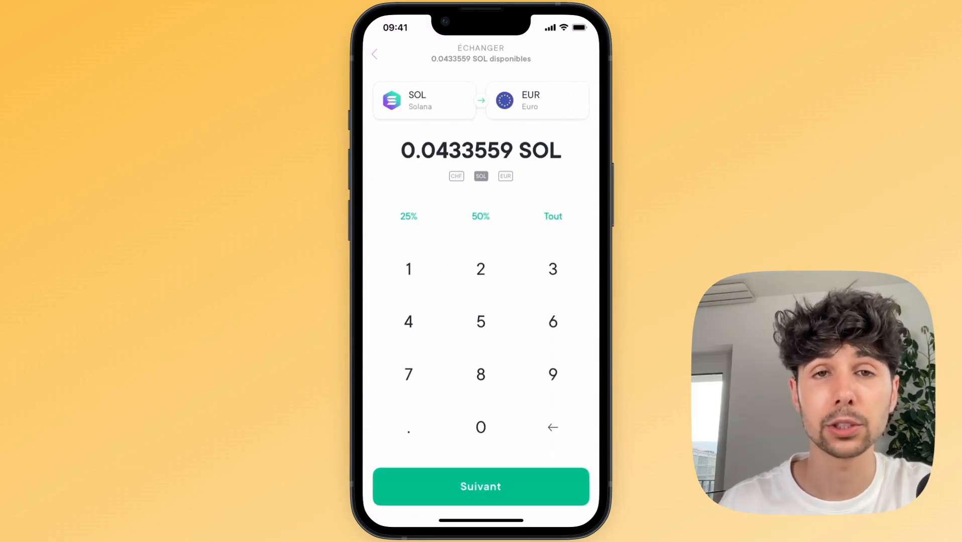
{"action": "left_click", "coordinate": [480, 486]}
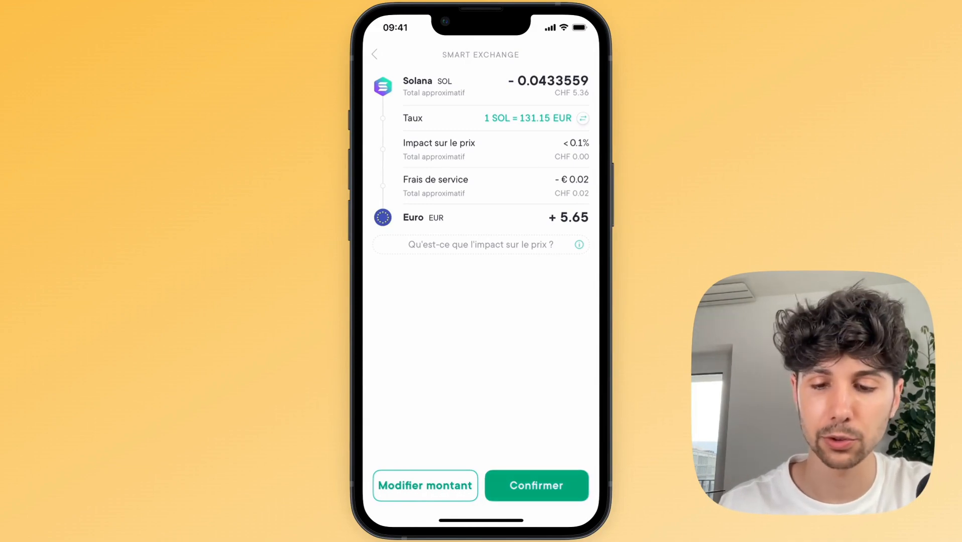
{"action": "left_click", "coordinate": [536, 485]}
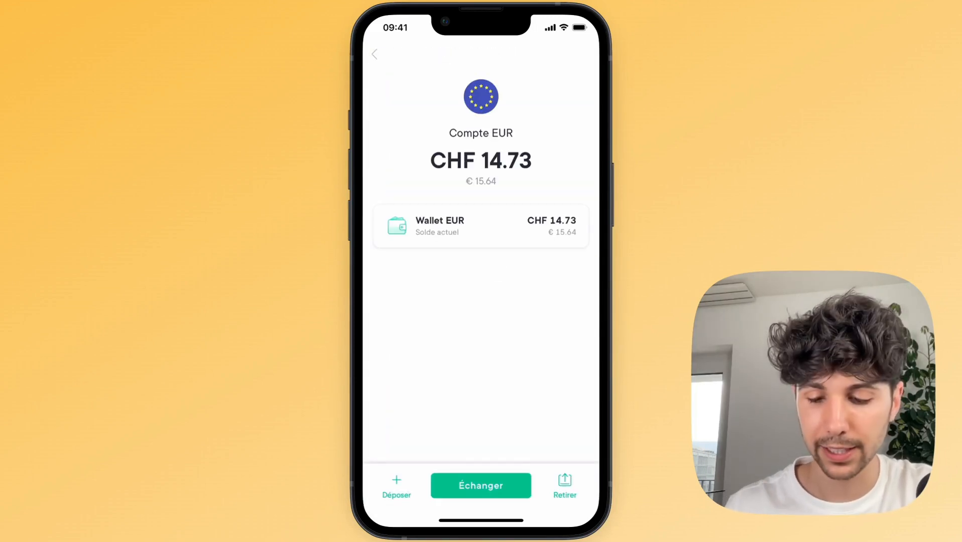
Start the EUR withdrawal, adding a bank account with France as country and acknowledging the beneficiary notice
{"action": "left_click", "coordinate": [481, 485]}
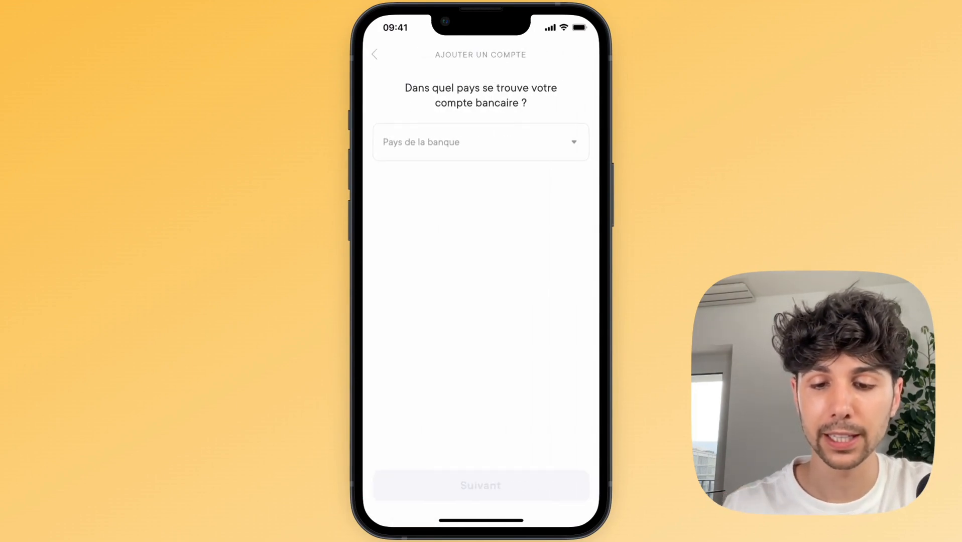
{"action": "left_click", "coordinate": [480, 142]}
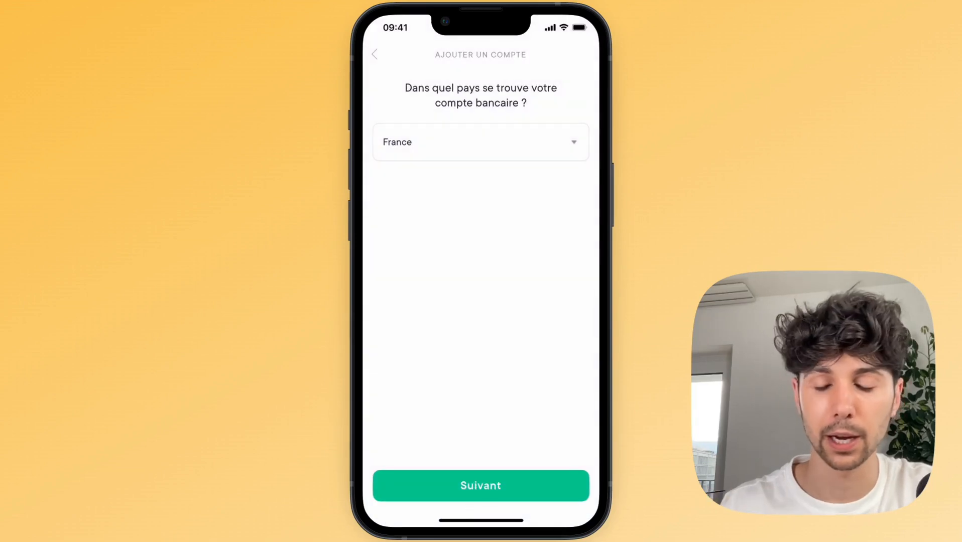
{"action": "left_click", "coordinate": [480, 485]}
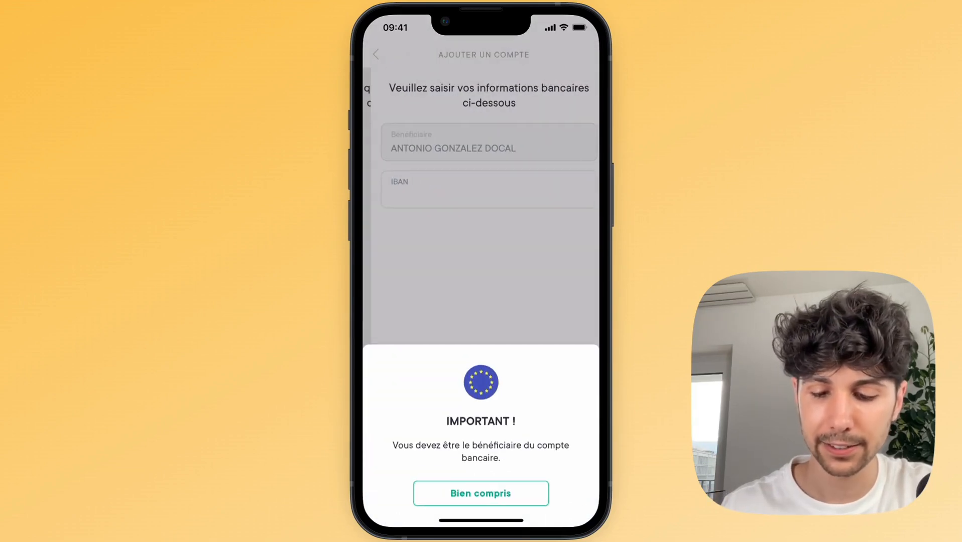
{"action": "left_click", "coordinate": [480, 493]}
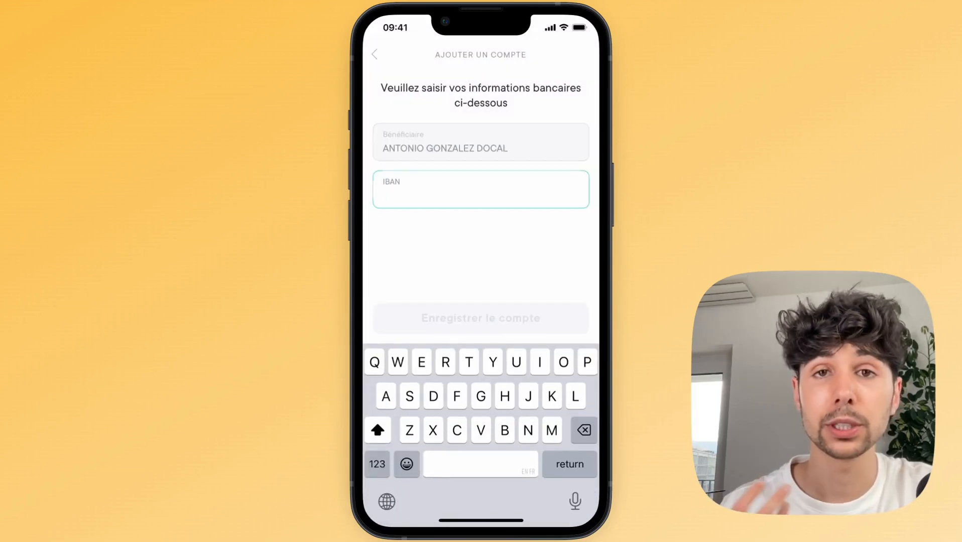
Navigate back from the bank details form to the Sélectionner un compte list
{"action": "left_click", "coordinate": [480, 195]}
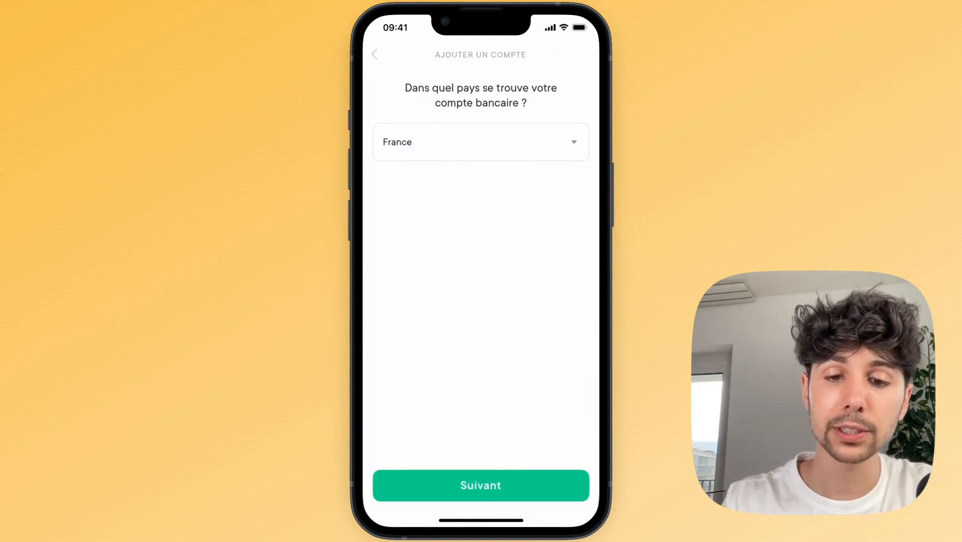
{"action": "left_click", "coordinate": [480, 485]}
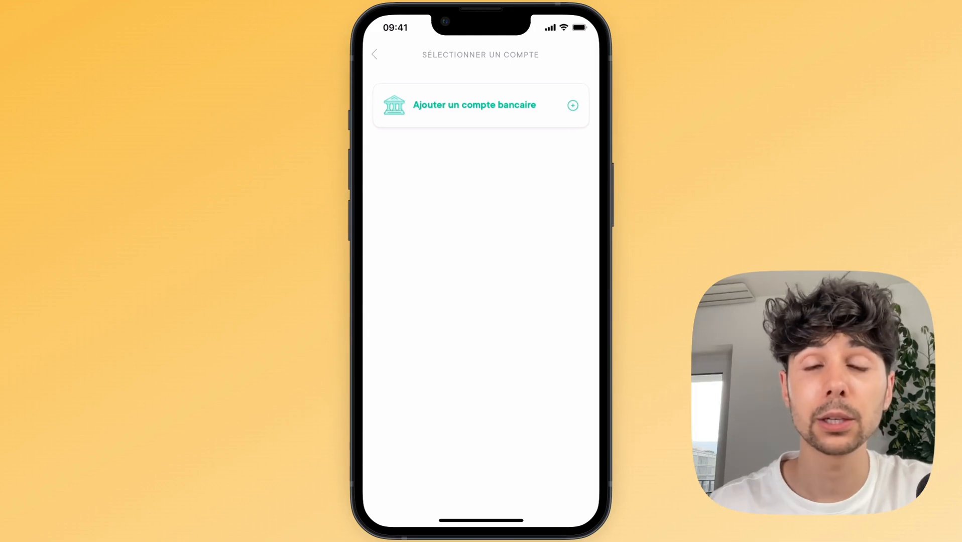